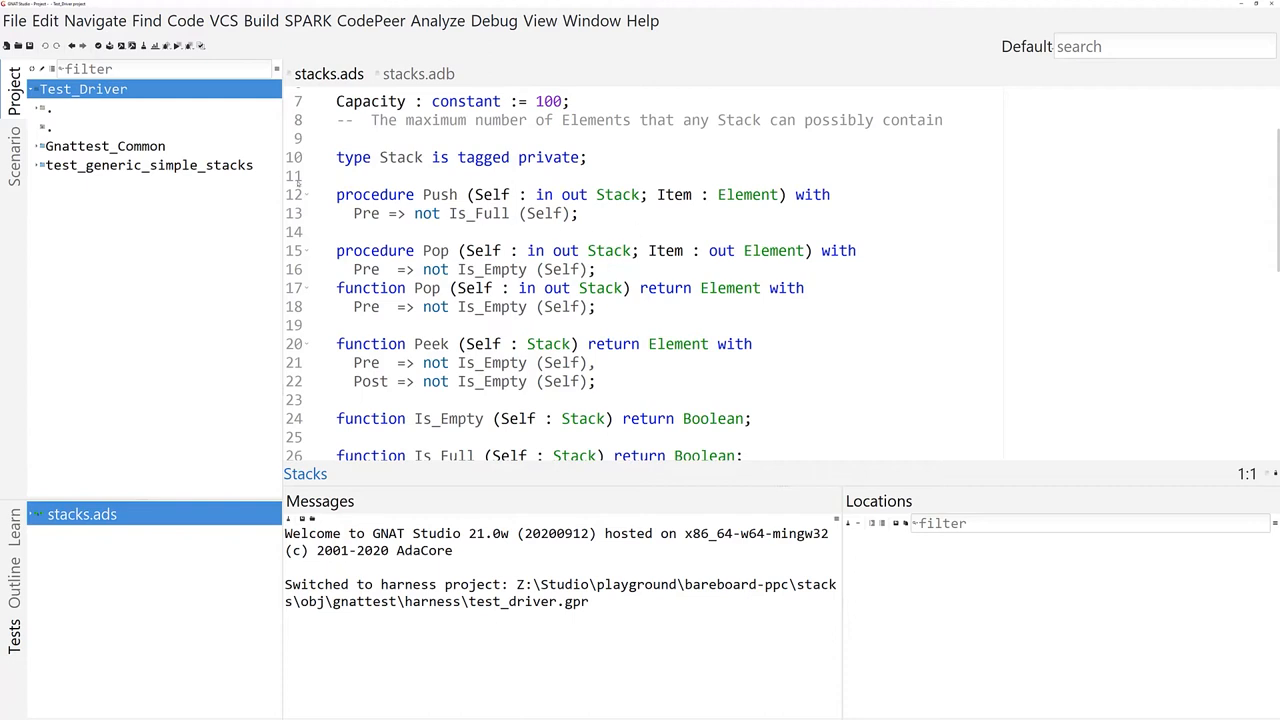
# - Review the Gnattest_Common project source and the Test_Driver project's GNATcov coverage settings
pyautogui.rightClick(104, 146)
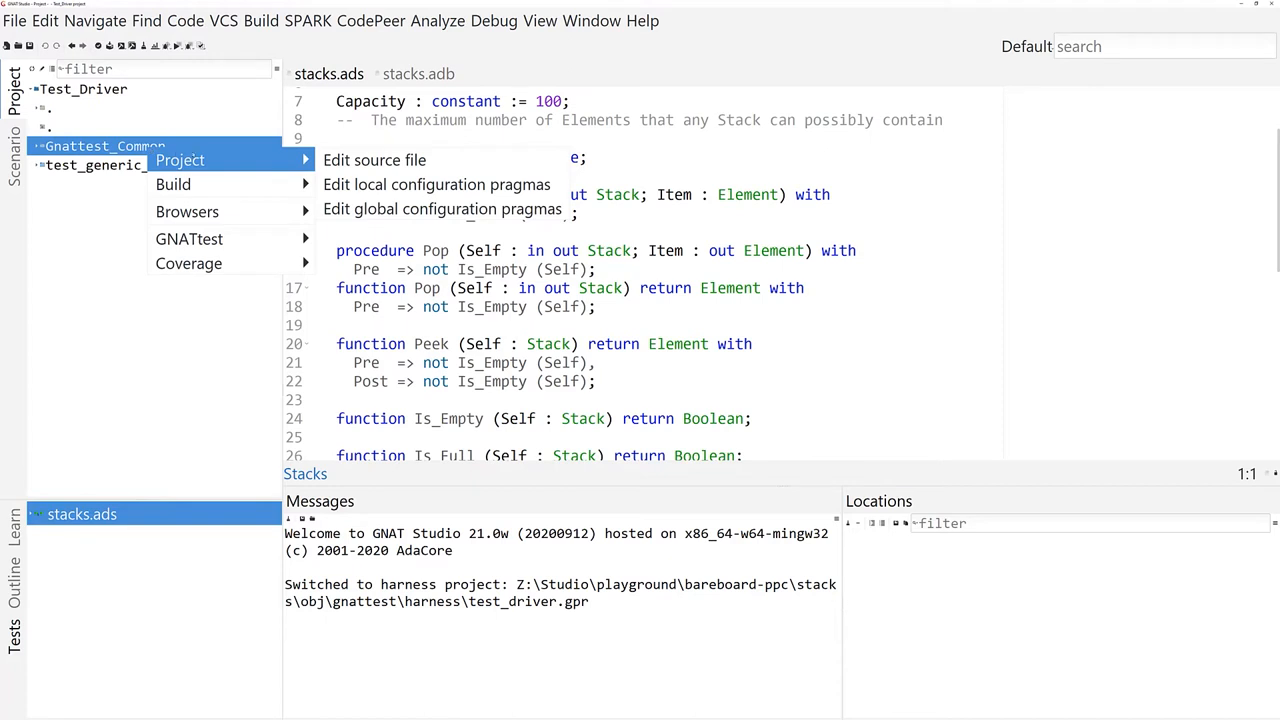
pyautogui.click(376, 160)
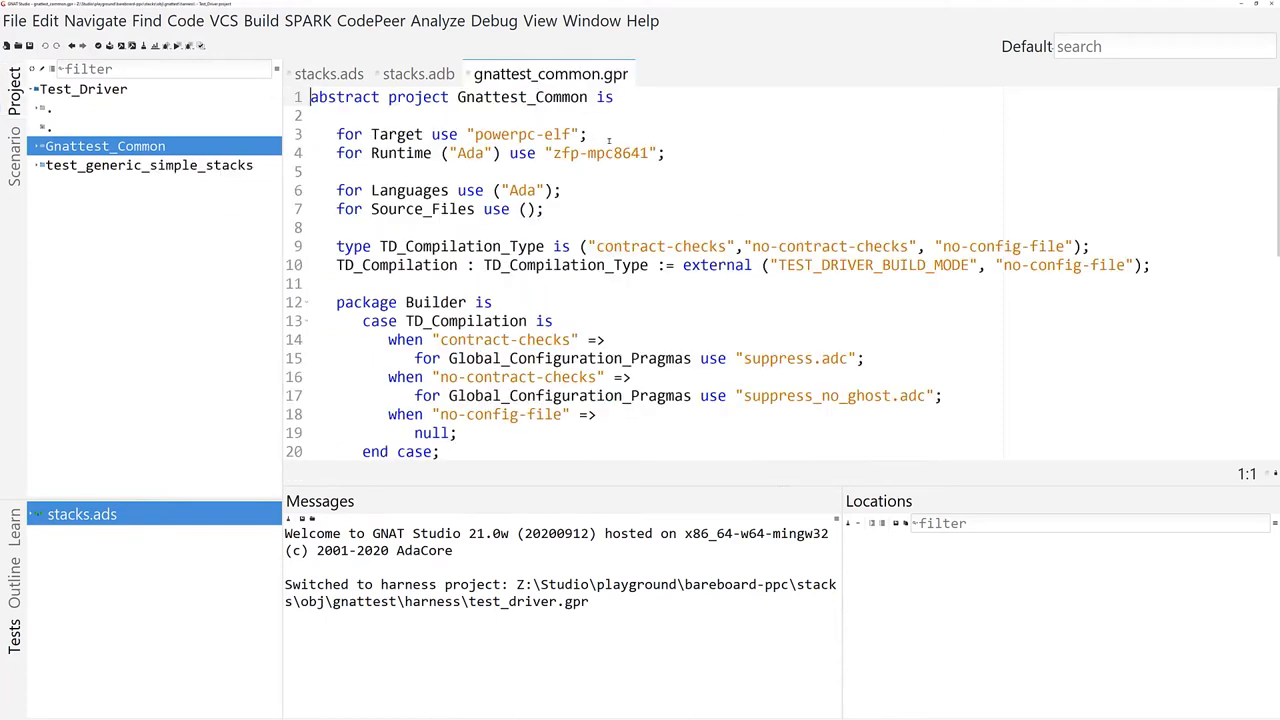
pyautogui.rightClick(84, 88)
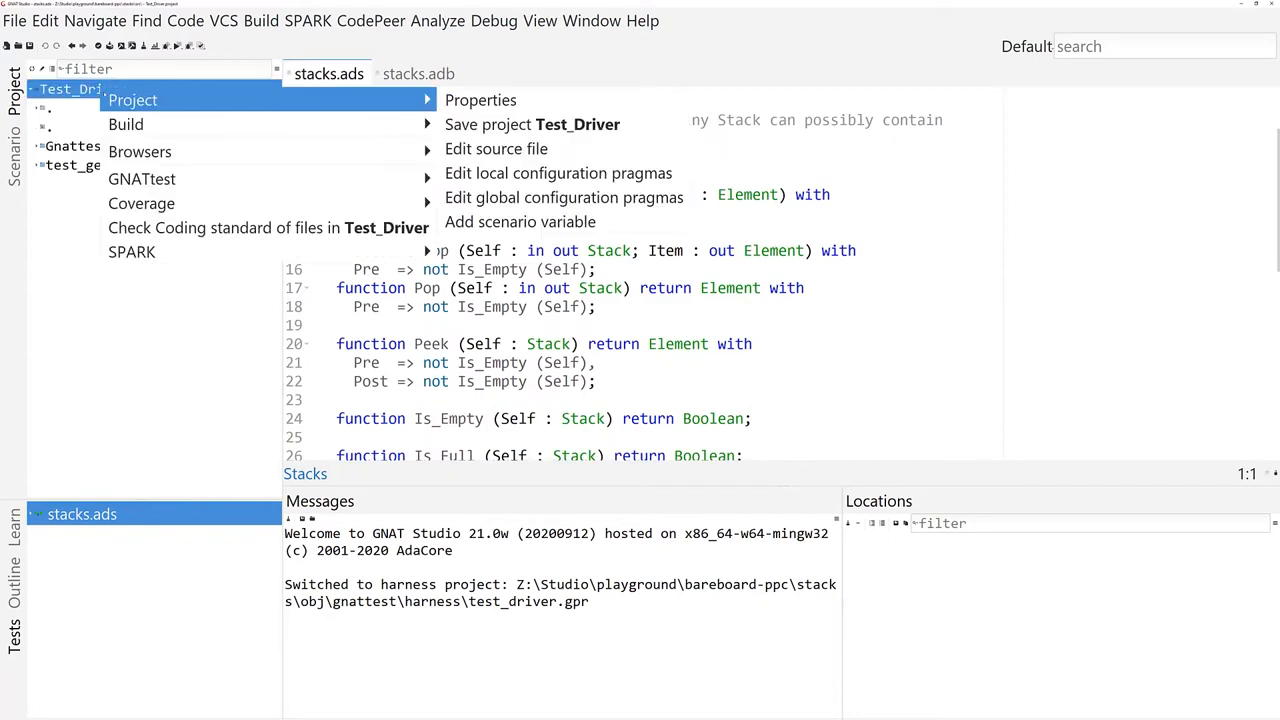
pyautogui.click(480, 100)
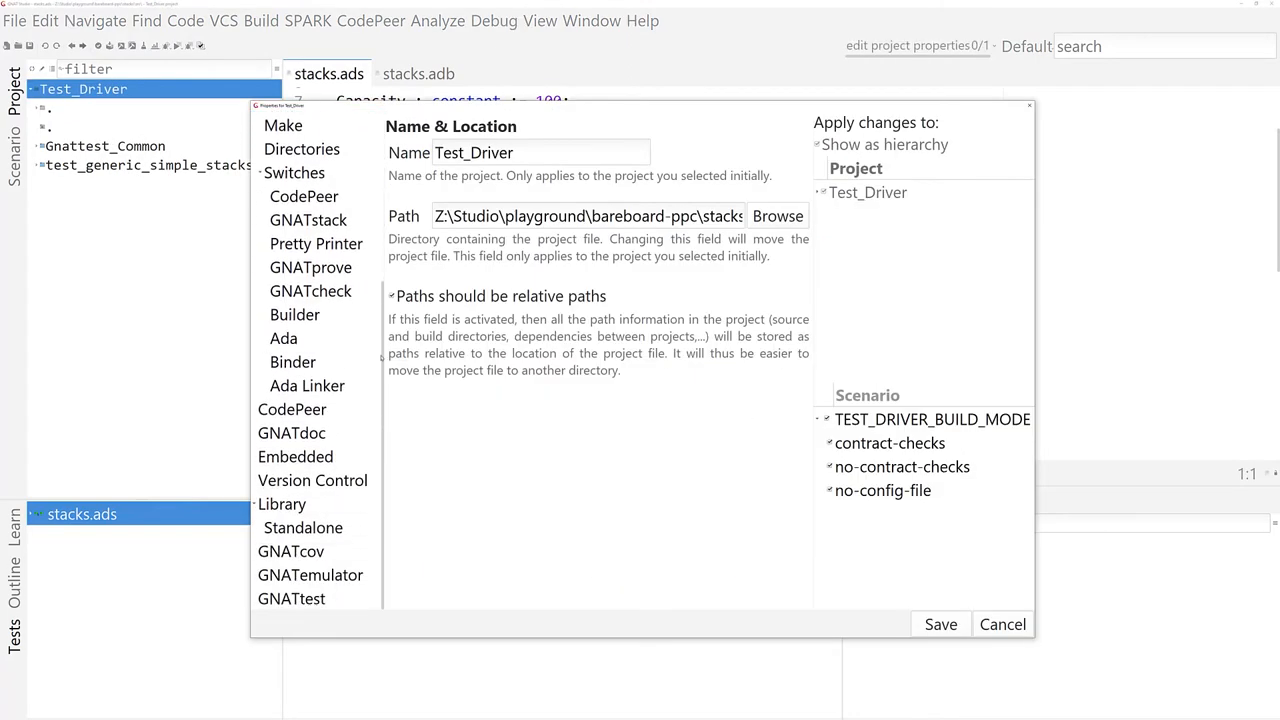
pyautogui.click(292, 552)
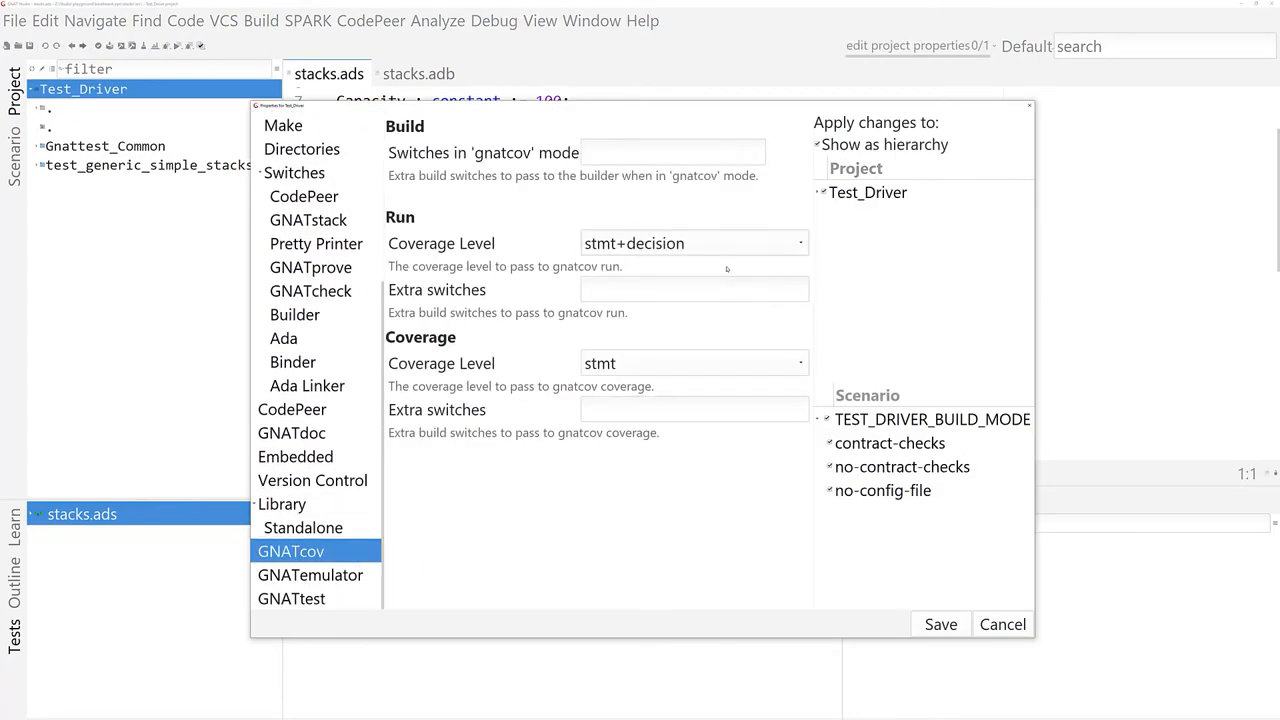
pyautogui.click(940, 624)
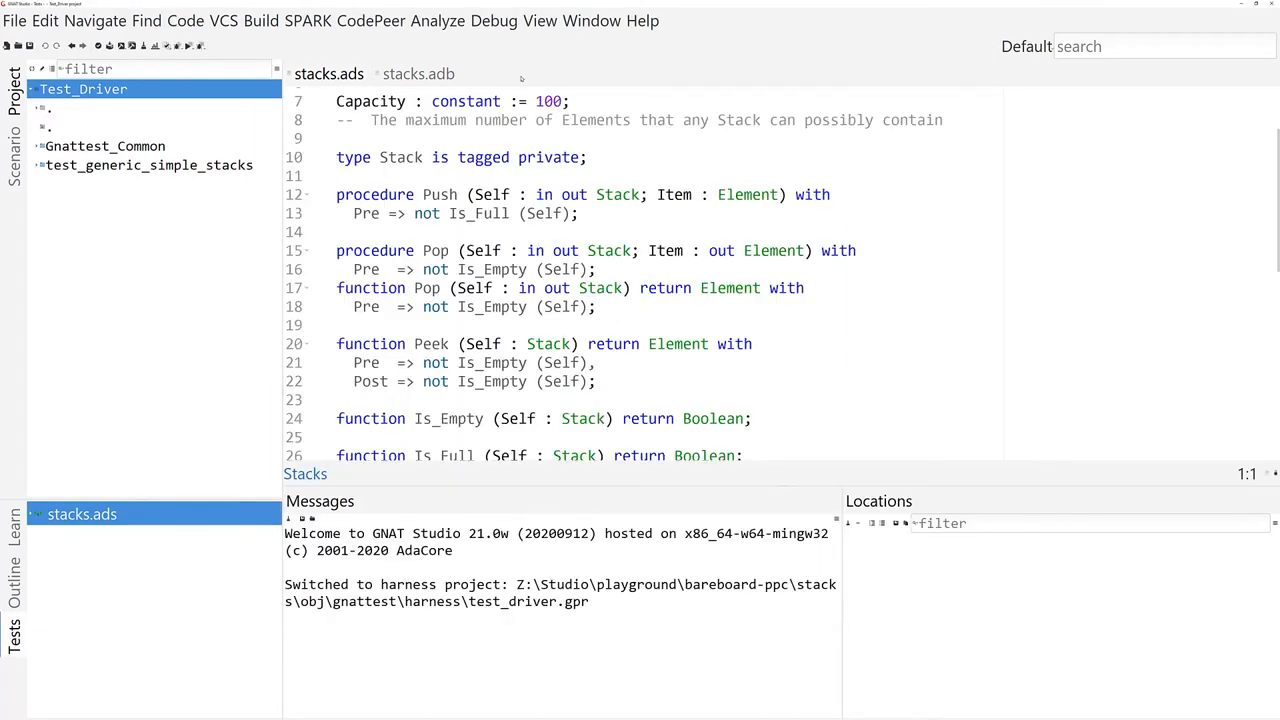
# - Build test_runner for GNATcoverage via Analyze > Coverage and execute the gprbuild command
pyautogui.click(436, 20)
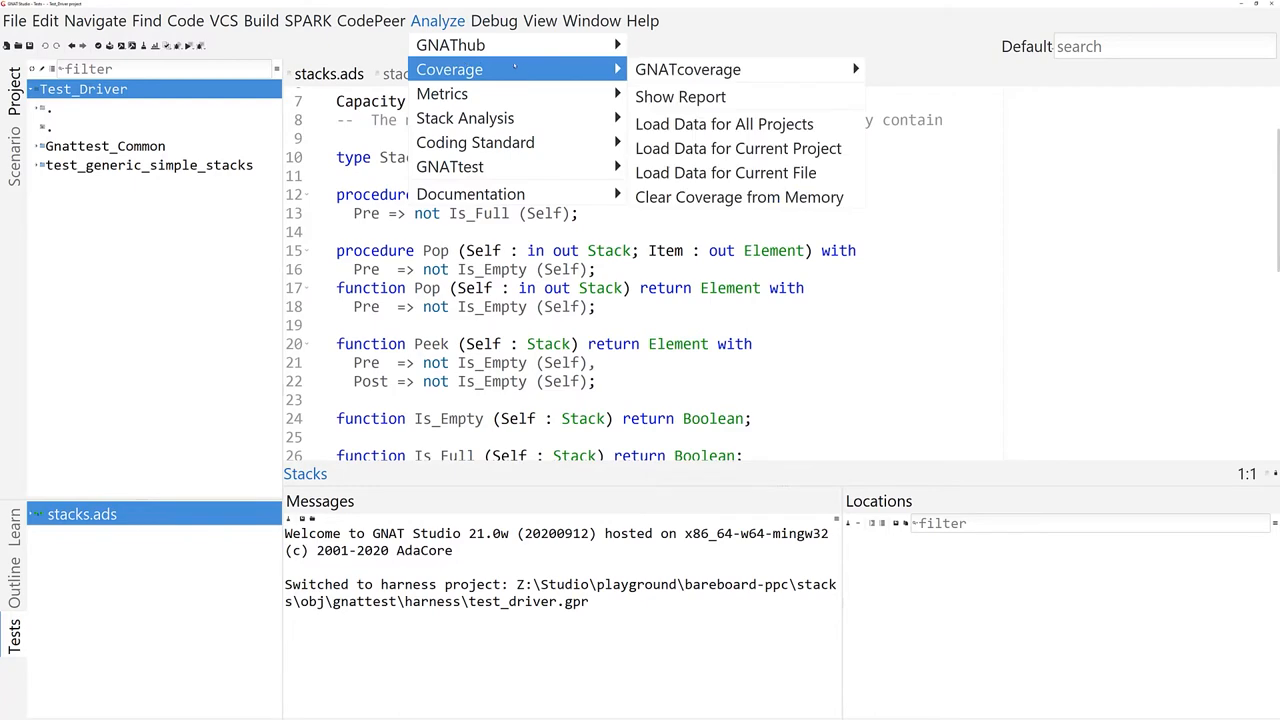
pyautogui.moveTo(688, 68)
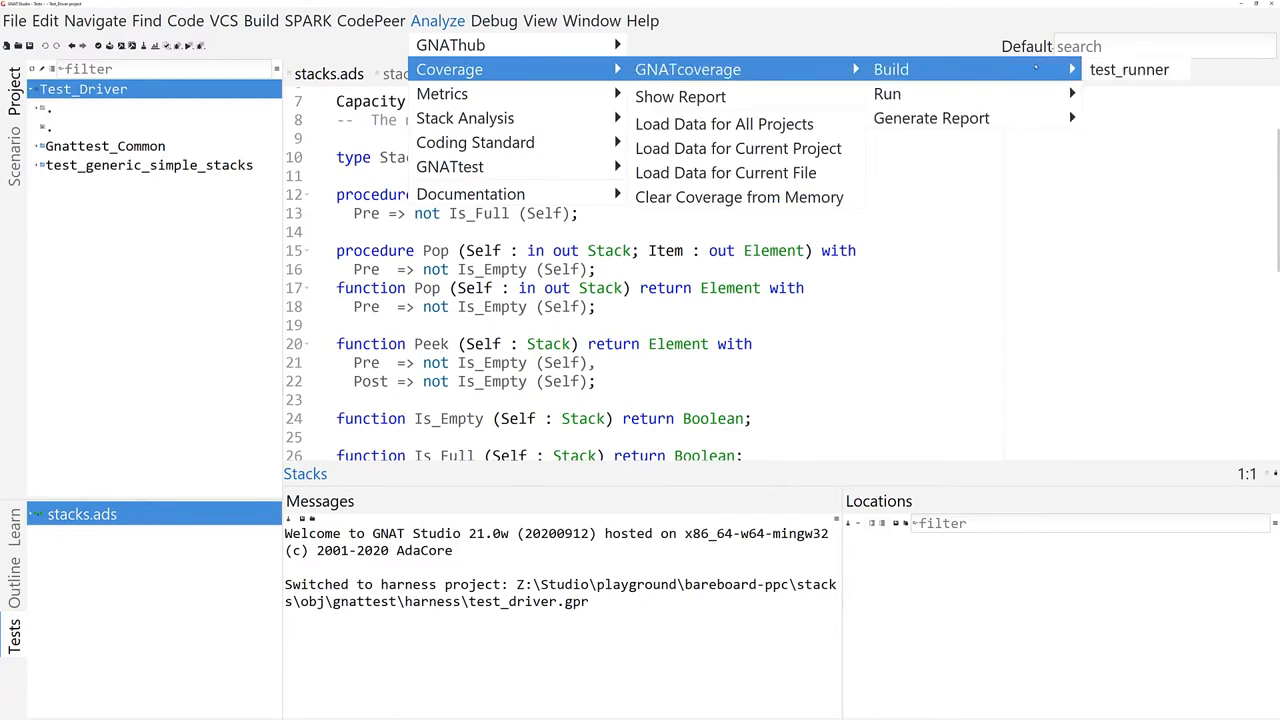
pyautogui.click(890, 68)
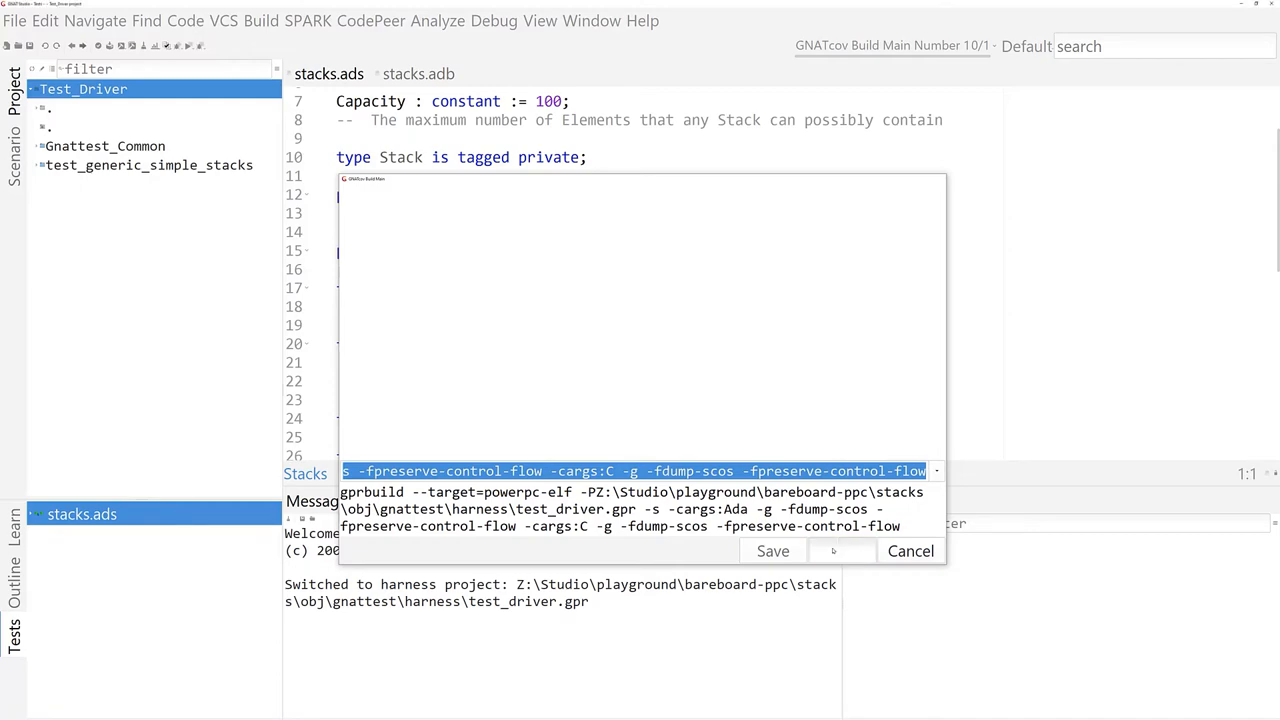
pyautogui.click(772, 552)
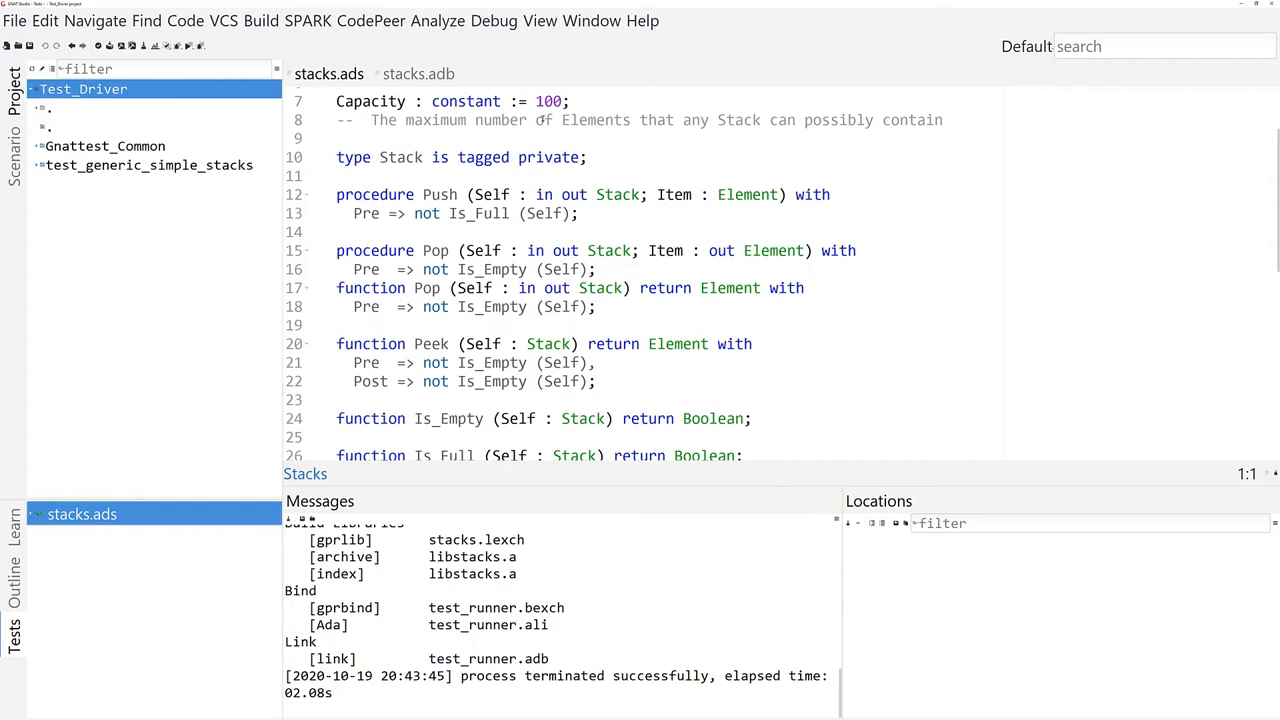
# - Run test_runner under coverage (3 passed, 2 failed, 2 crashed) and choose Generate Report
pyautogui.click(436, 20)
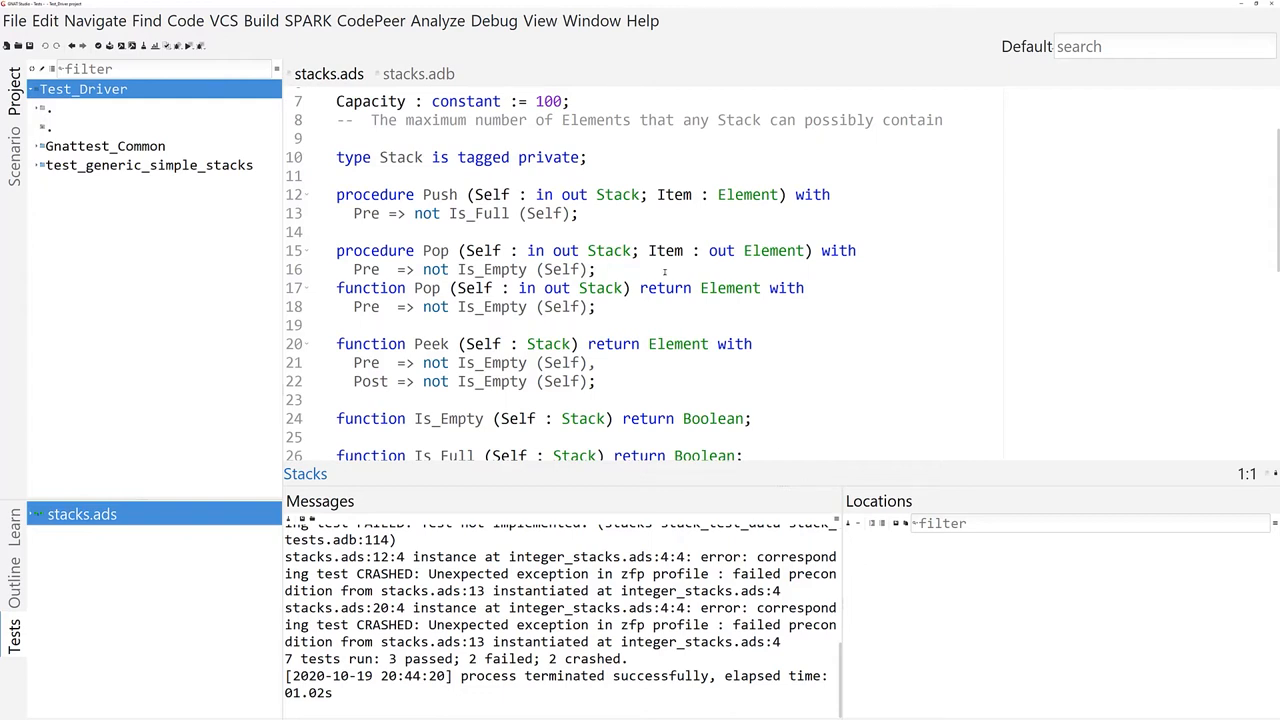
pyautogui.click(436, 20)
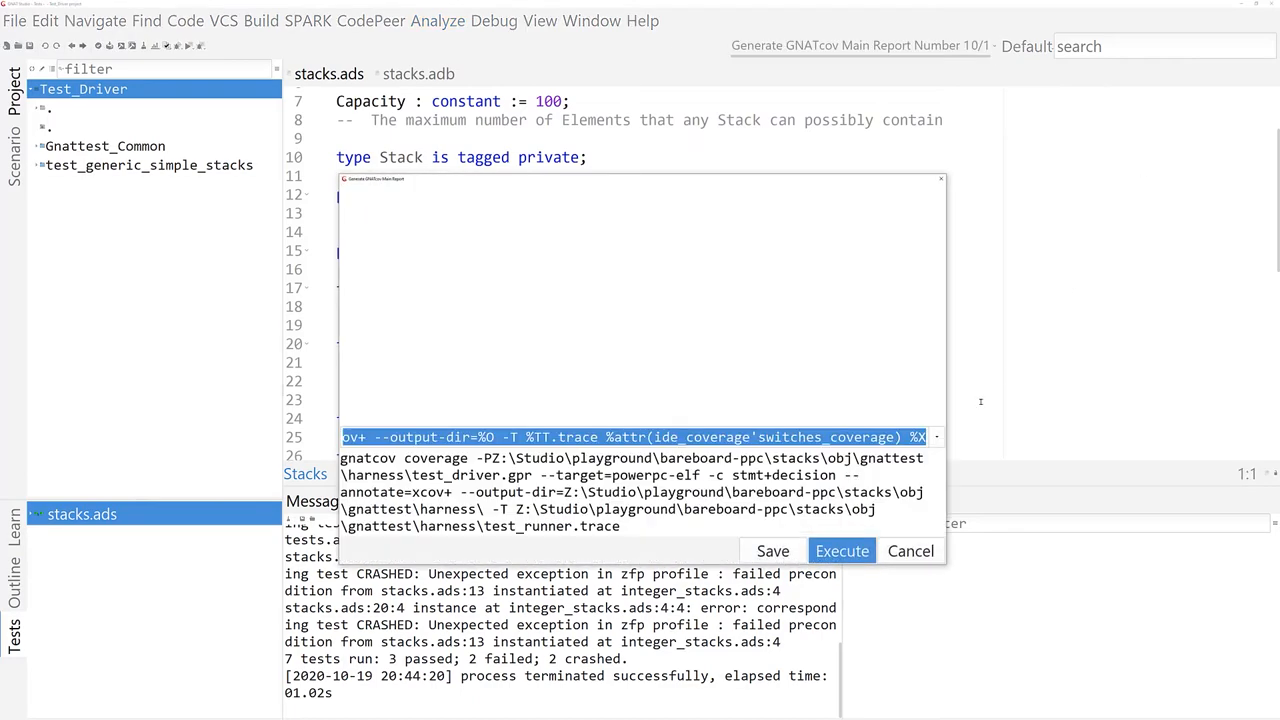
# - Execute report generation and expand stacks.adb to see its per-subprogram 58% coverage breakdown
pyautogui.click(840, 552)
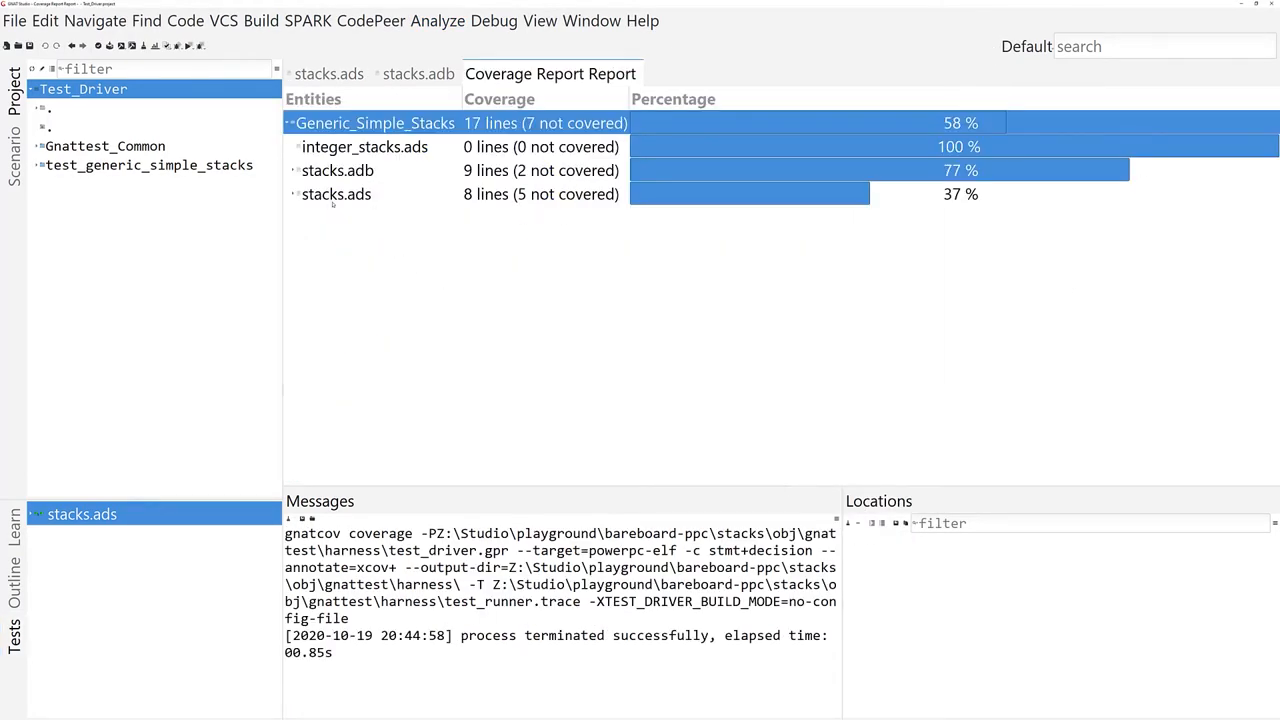
pyautogui.click(304, 194)
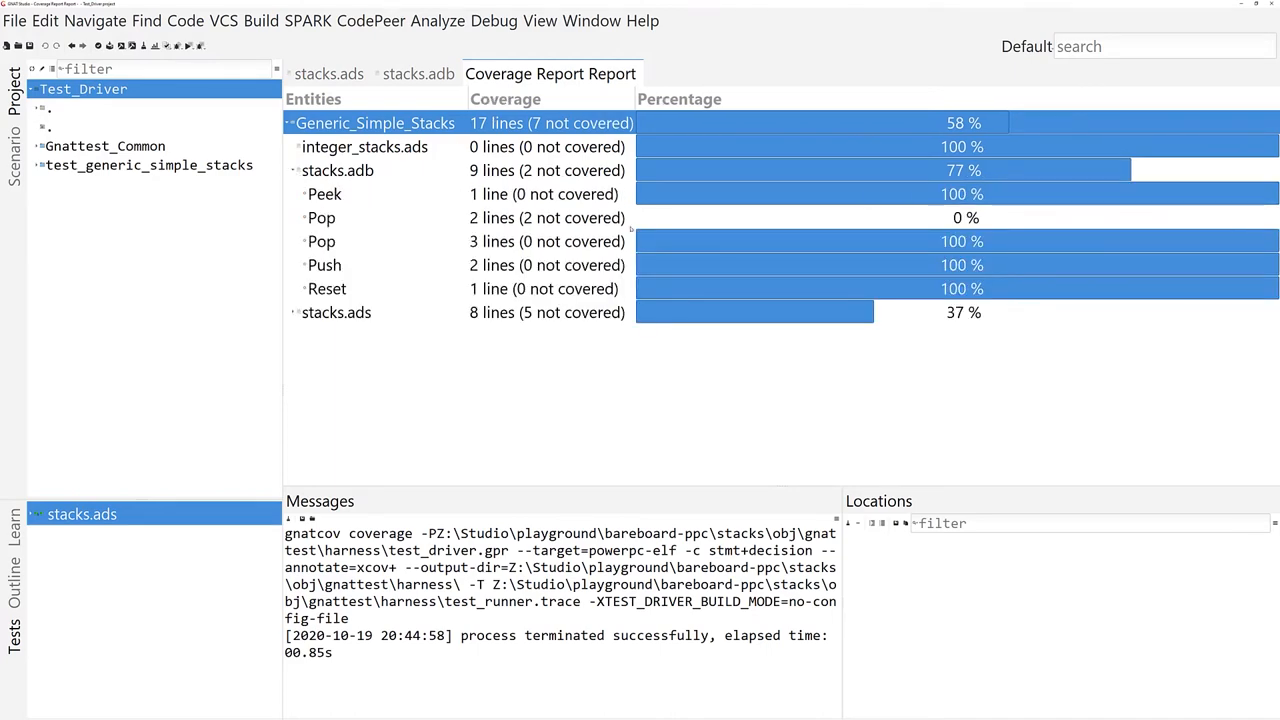
pyautogui.doubleClick(320, 218)
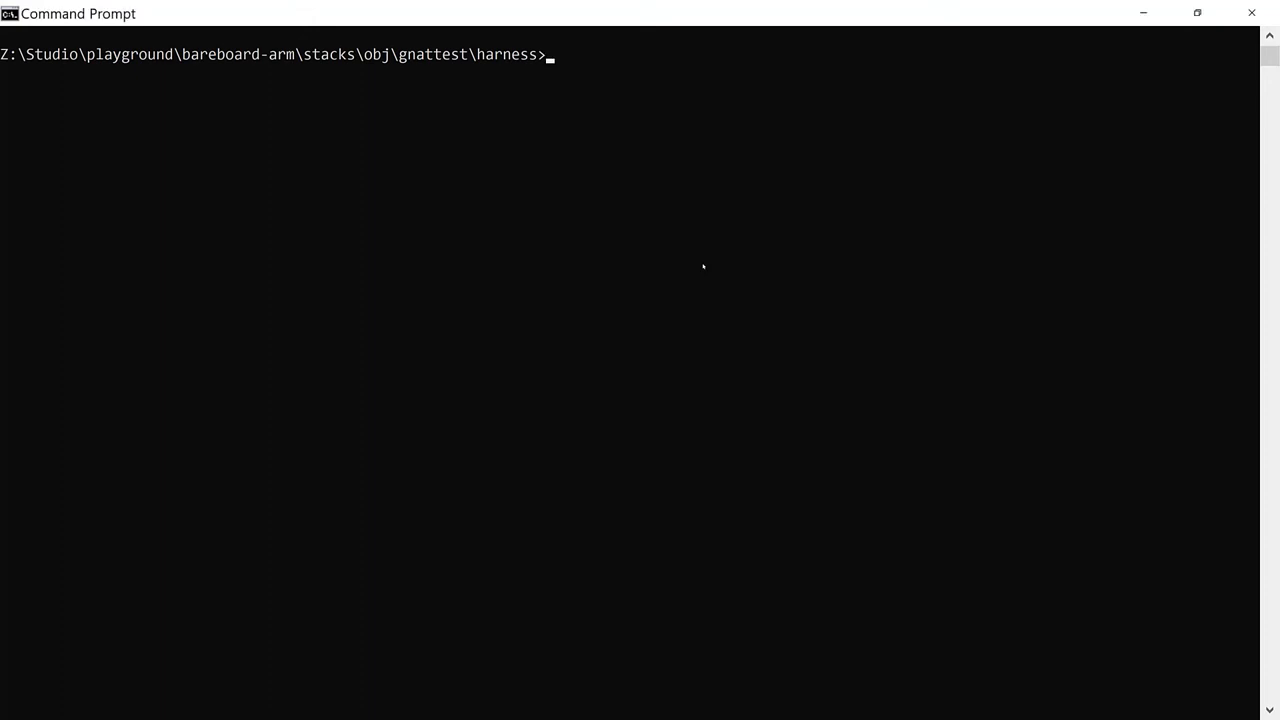
# - Run gprbuild on test_driver.gpr for arm-eabi with ravenscar-full-stm32f4 runtime and coverage cargs
pyautogui.write('gprbuild')
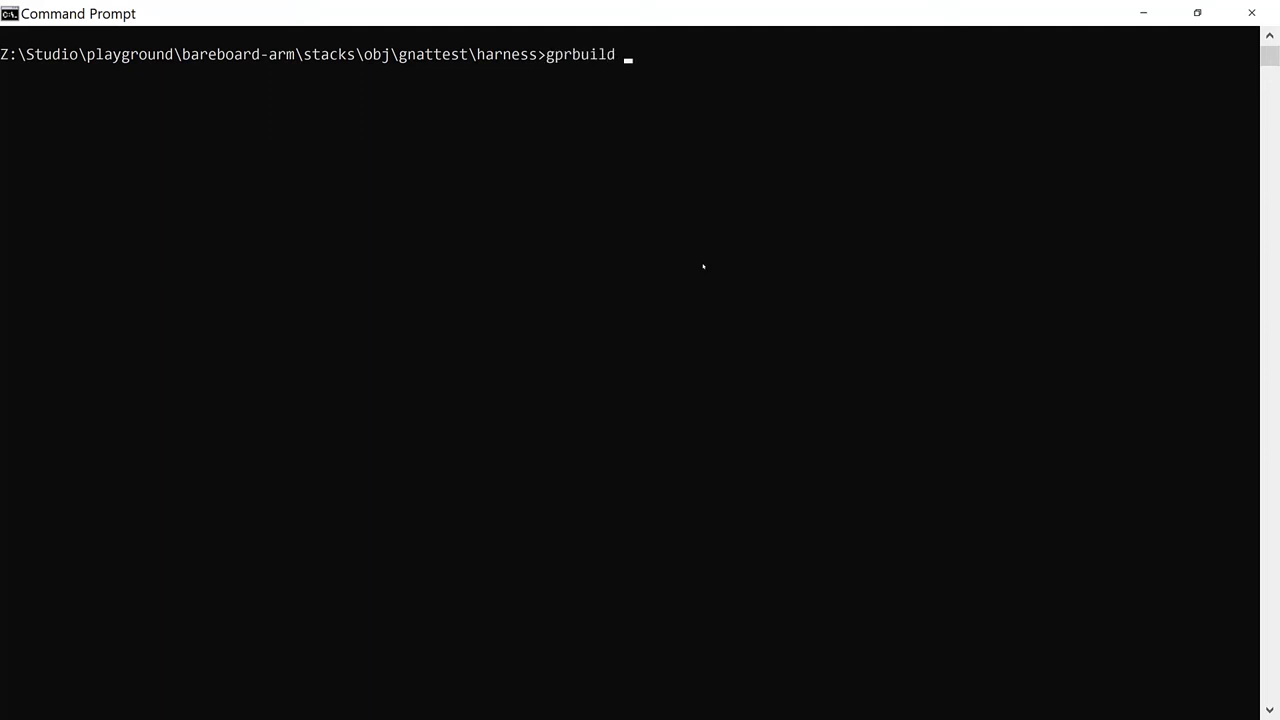
pyautogui.write('-s -j16 -P test_driver.gp')
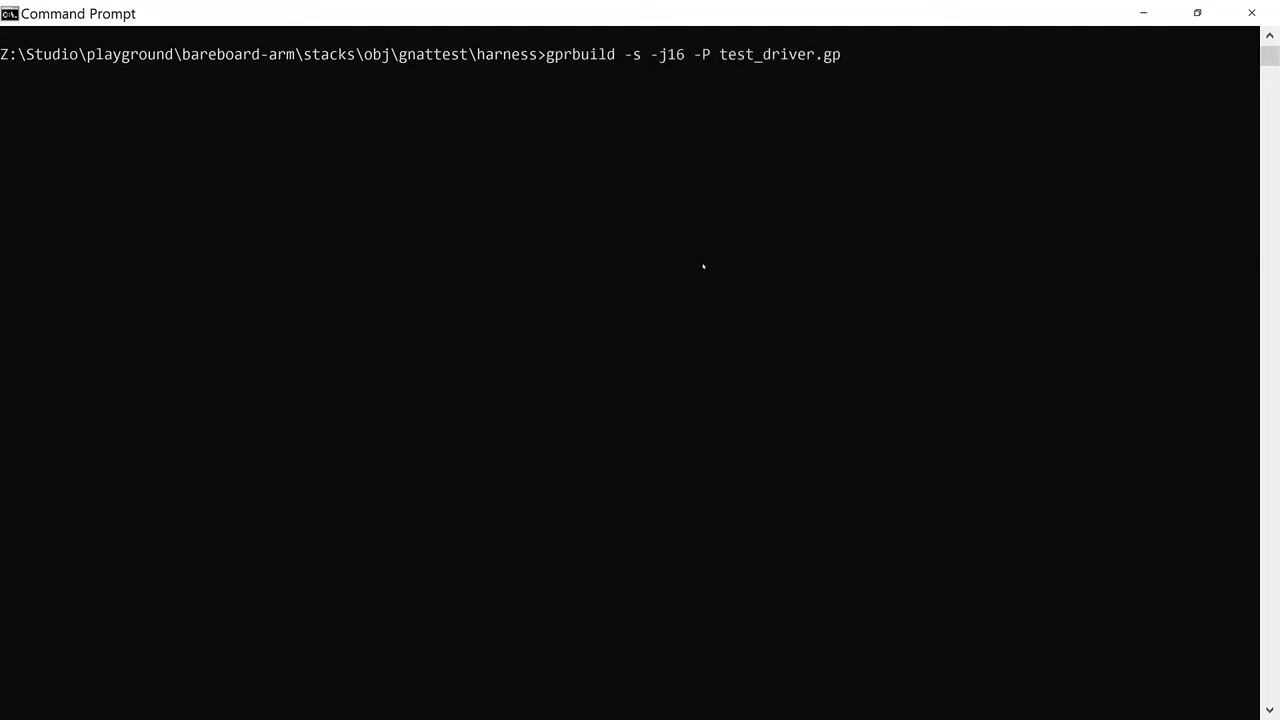
pyautogui.write('r --target=arm-eabi')
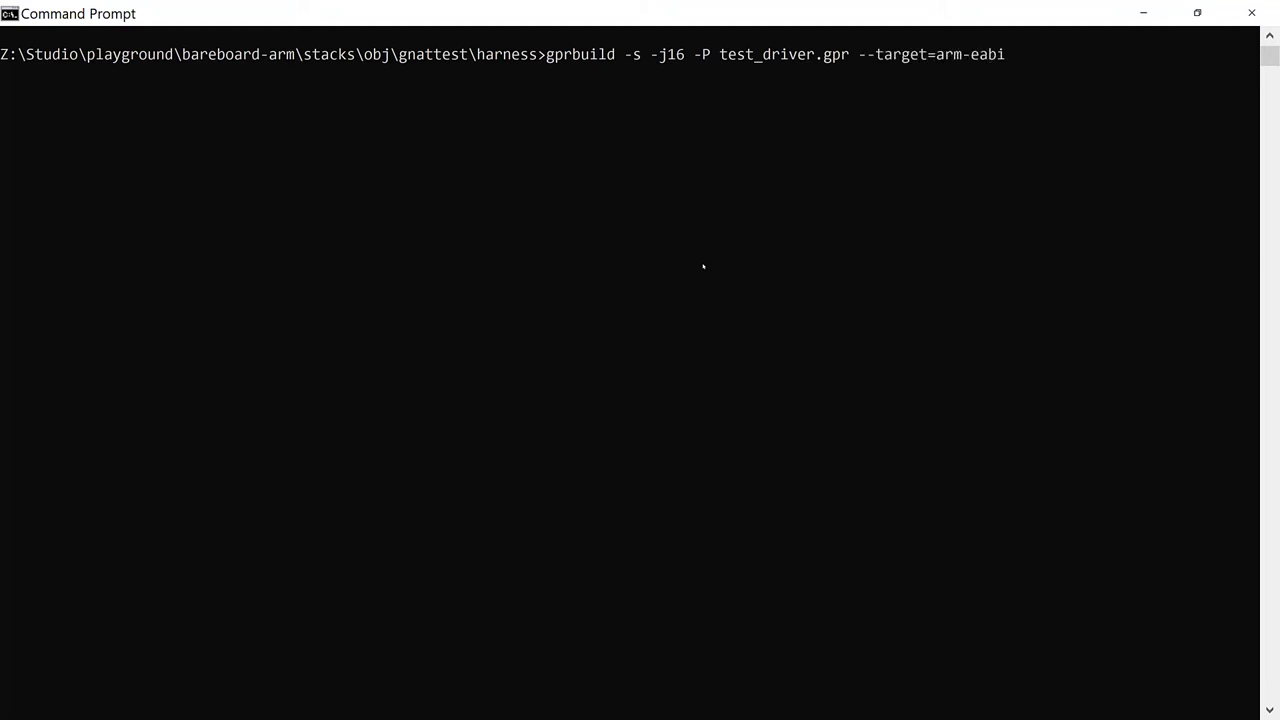
pyautogui.write('--RTS=ravenscar-full-s')
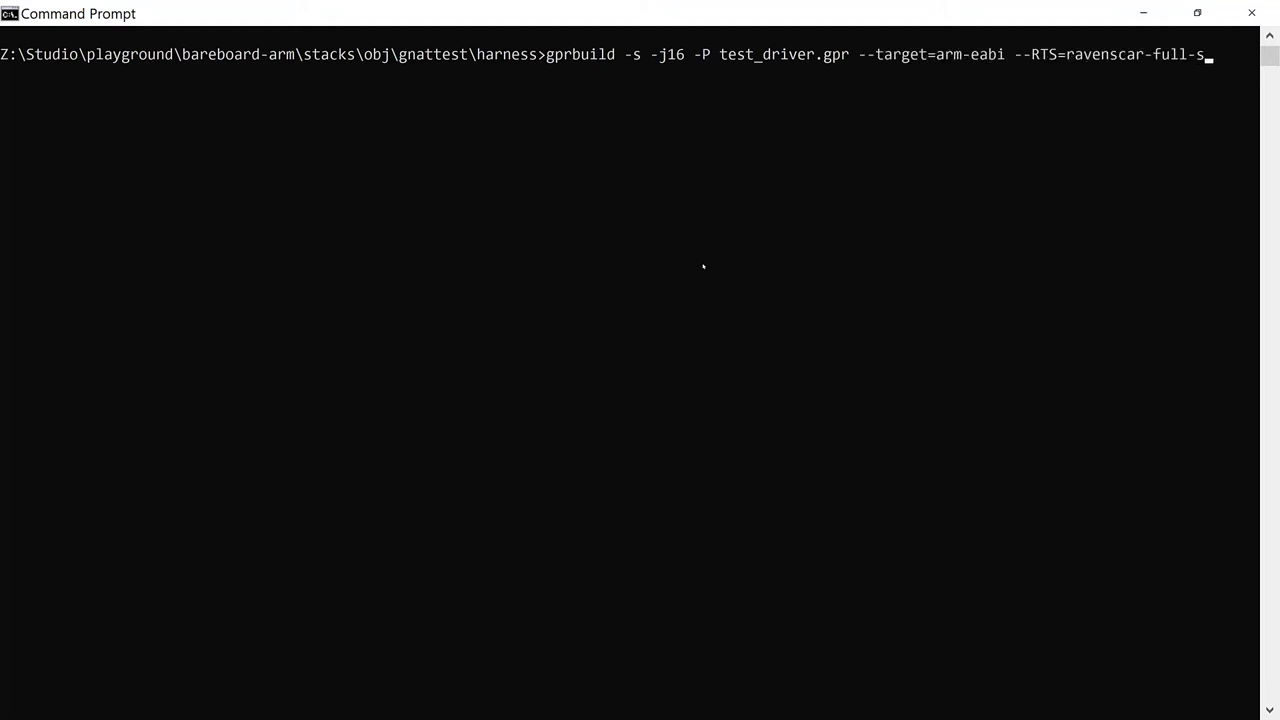
pyautogui.write('tm32f4 -cargs -fpreserve-control-flow -fdump-scos')
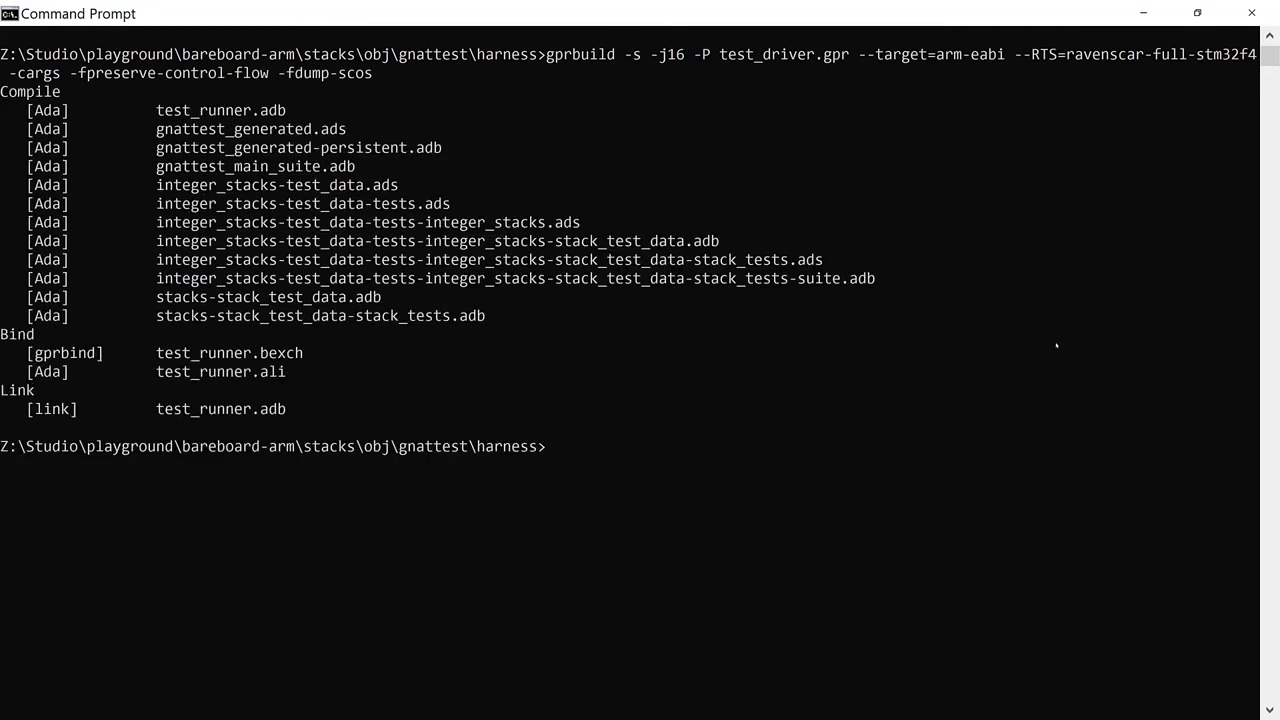
# - Run the harness under gnatcov run -P test_driver.gpr to produce the trace
pyautogui.write('gnatcov run -P test_driver.gpr')
pyautogui.write('type')
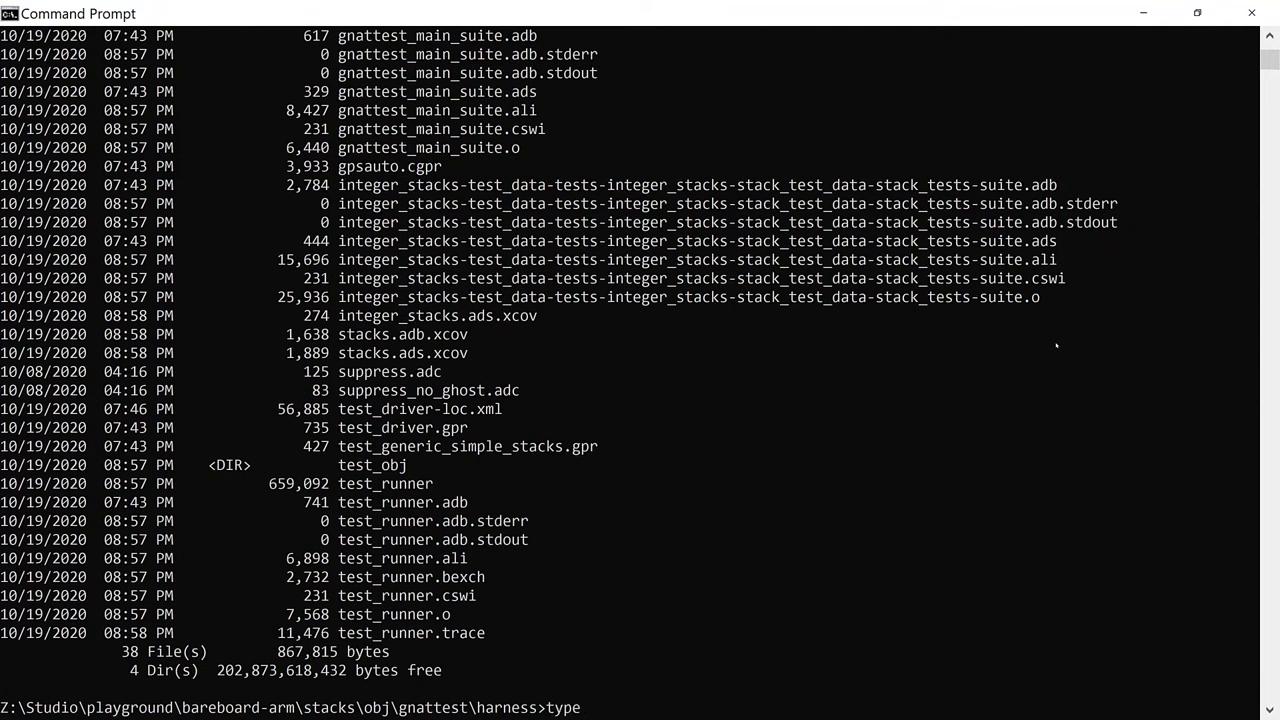
# - Print the stacks.adb.xcov annotated line coverage with the type command
pyautogui.write('stacks.adb.xcov')
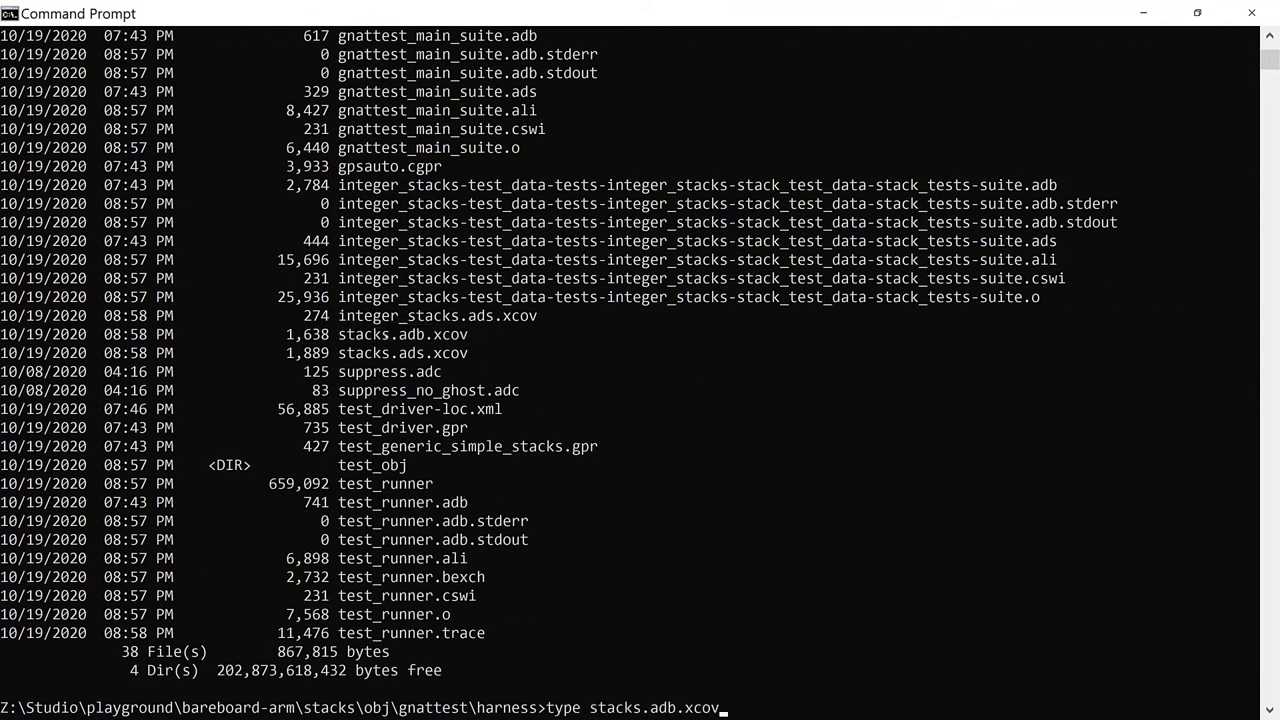
pyautogui.press('enter')
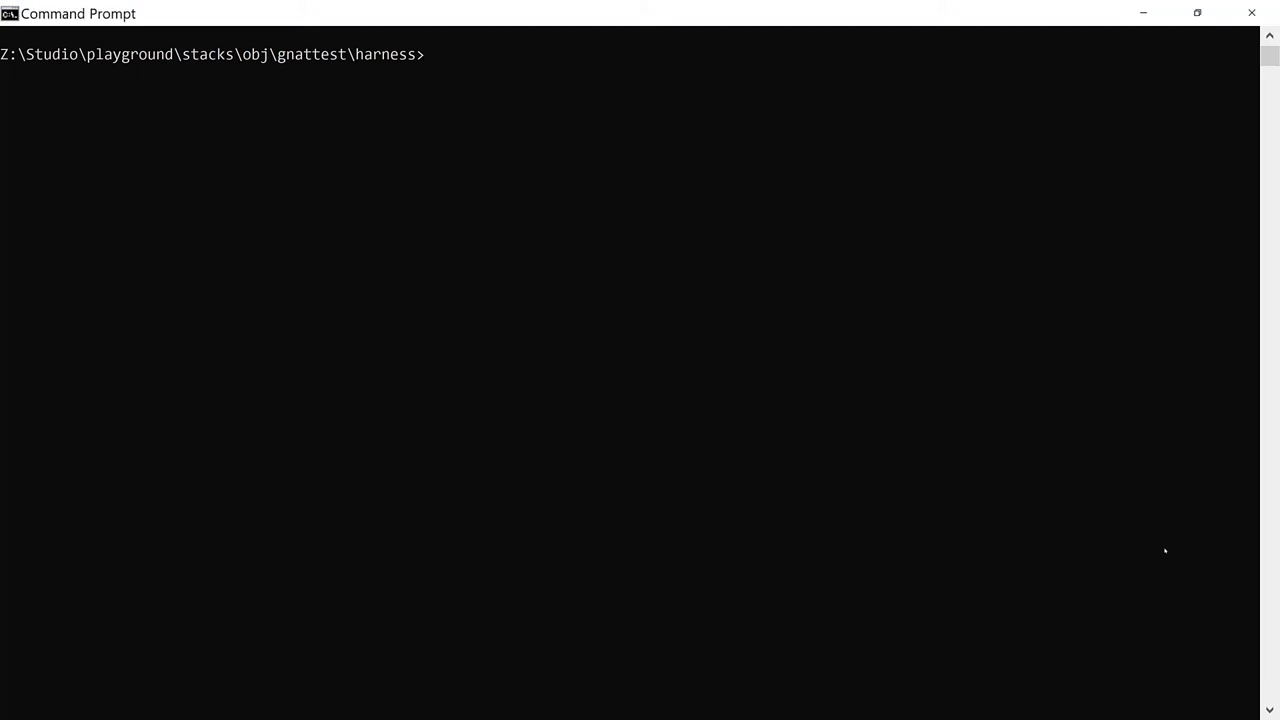
# - Start setting GPR_PROJECT_PATH to a Z:\Studio path in the native harness folder
pyautogui.write('set GPR_PROJECT_PATH=Z:\\Studio')
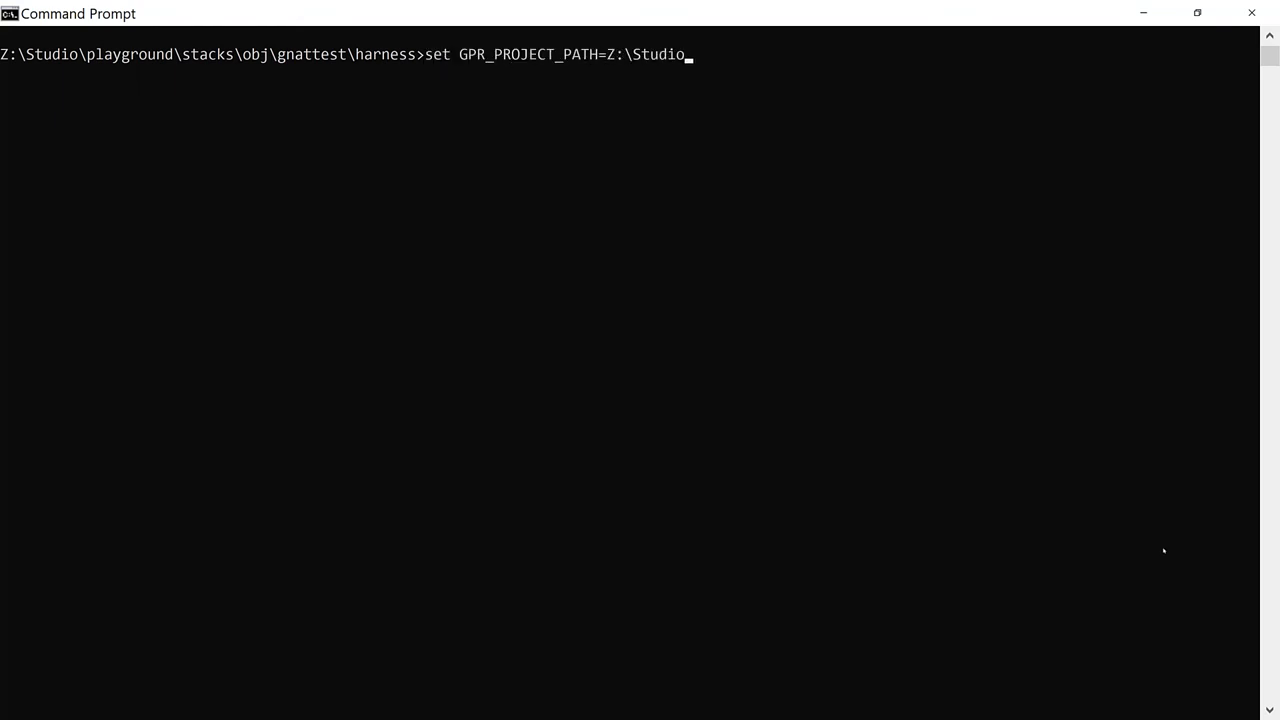
# - Finish GPR_PROJECT_PATH pointing at playground\gnatcoverage_rts\install\share\gpr
pyautogui.write('\\playground\\gnatcoverage_rts\\install\\share\\gpr')
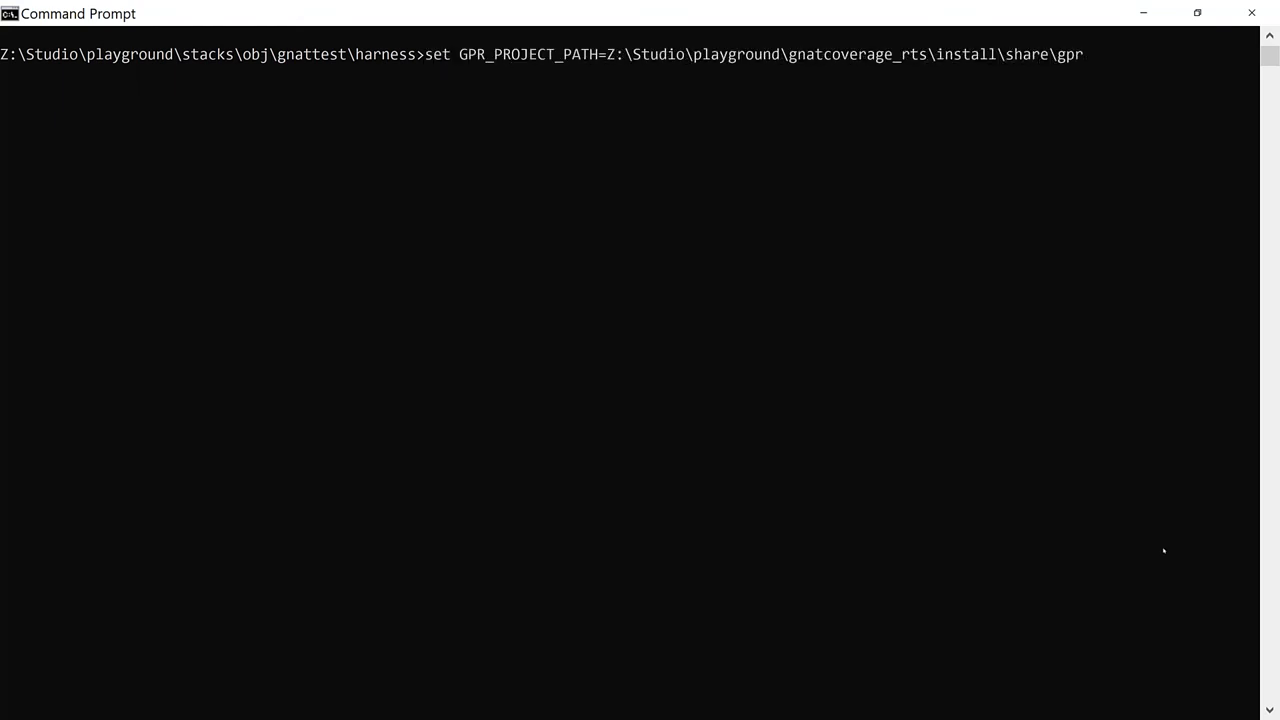
# - Instrument test_driver.gpr with gnatcov at level stmt+mcdc with dump-trigger atexit, then list the folder
pyautogui.write('gnatco')
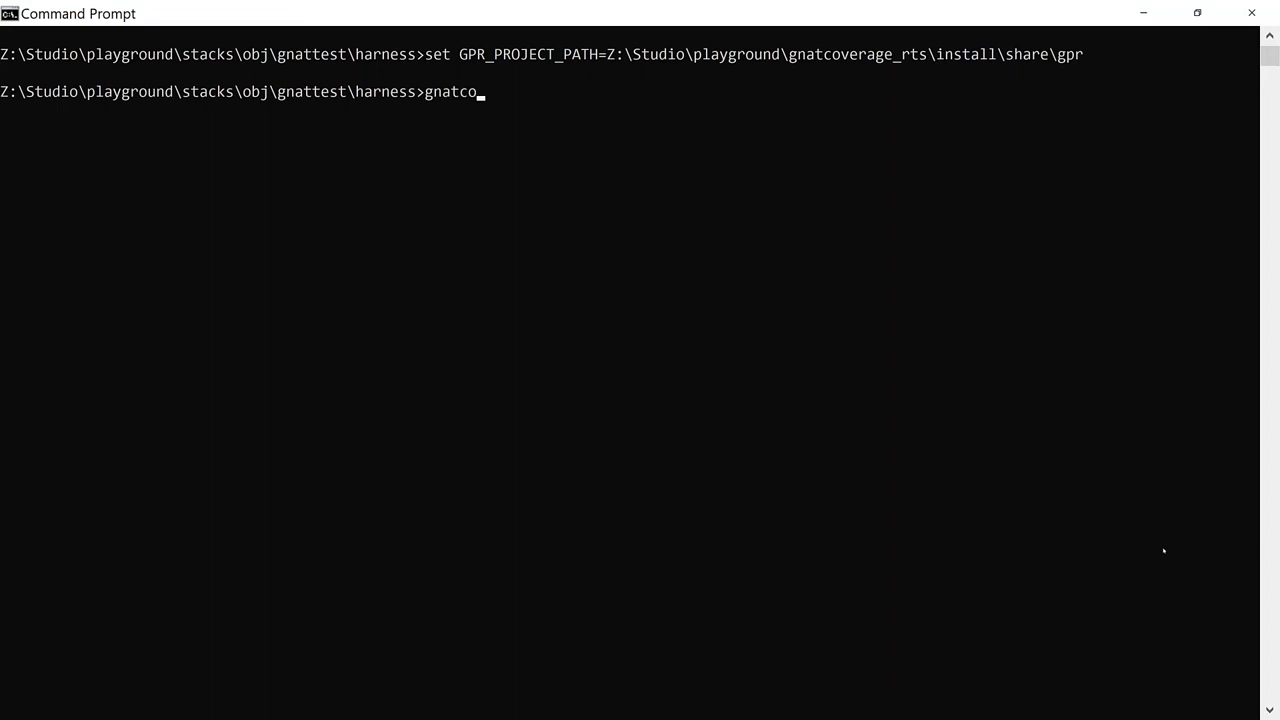
pyautogui.write('v instrument -P')
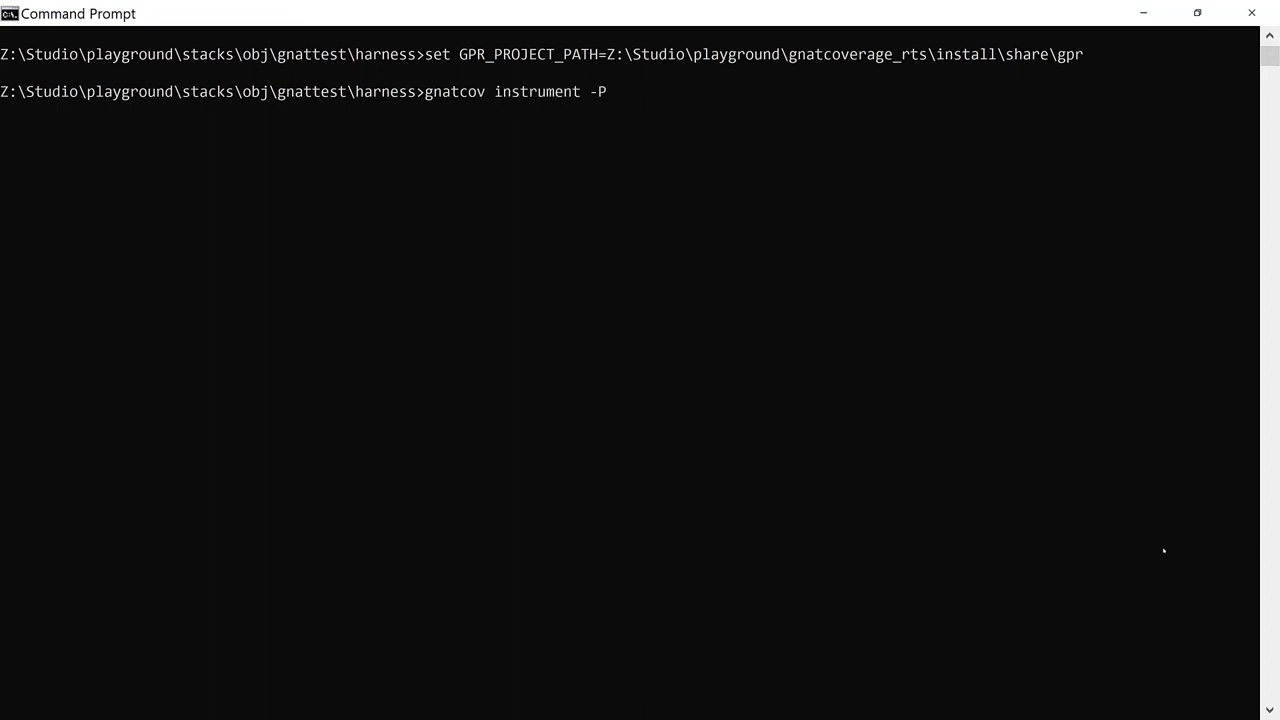
pyautogui.write('test_driver.gpr -')
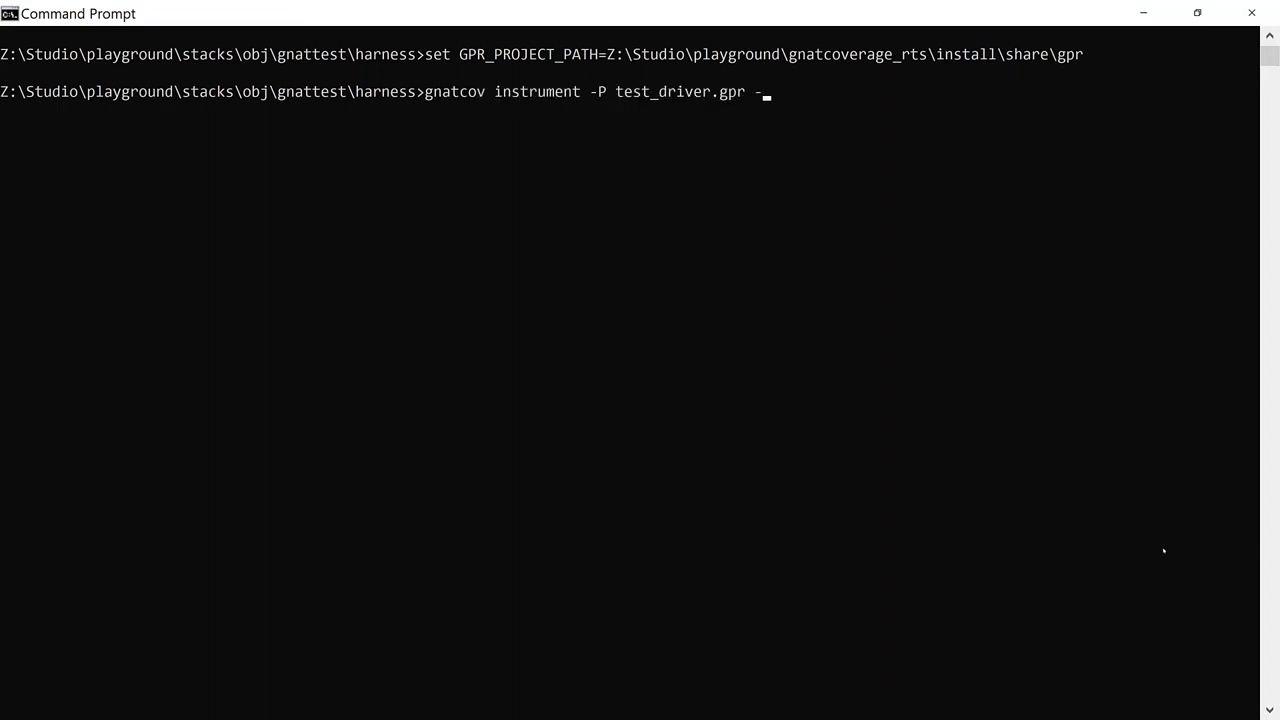
pyautogui.write('-level=stmt+mcdc')
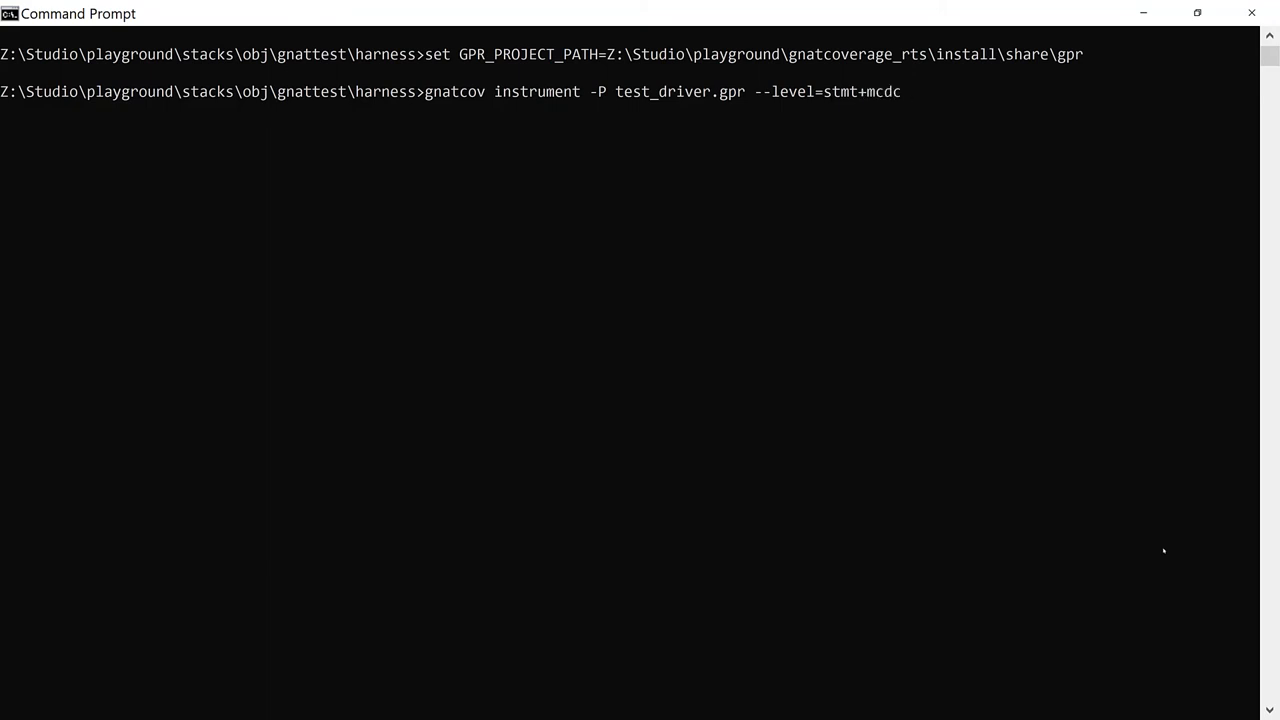
pyautogui.write('--dump-trigger=at')
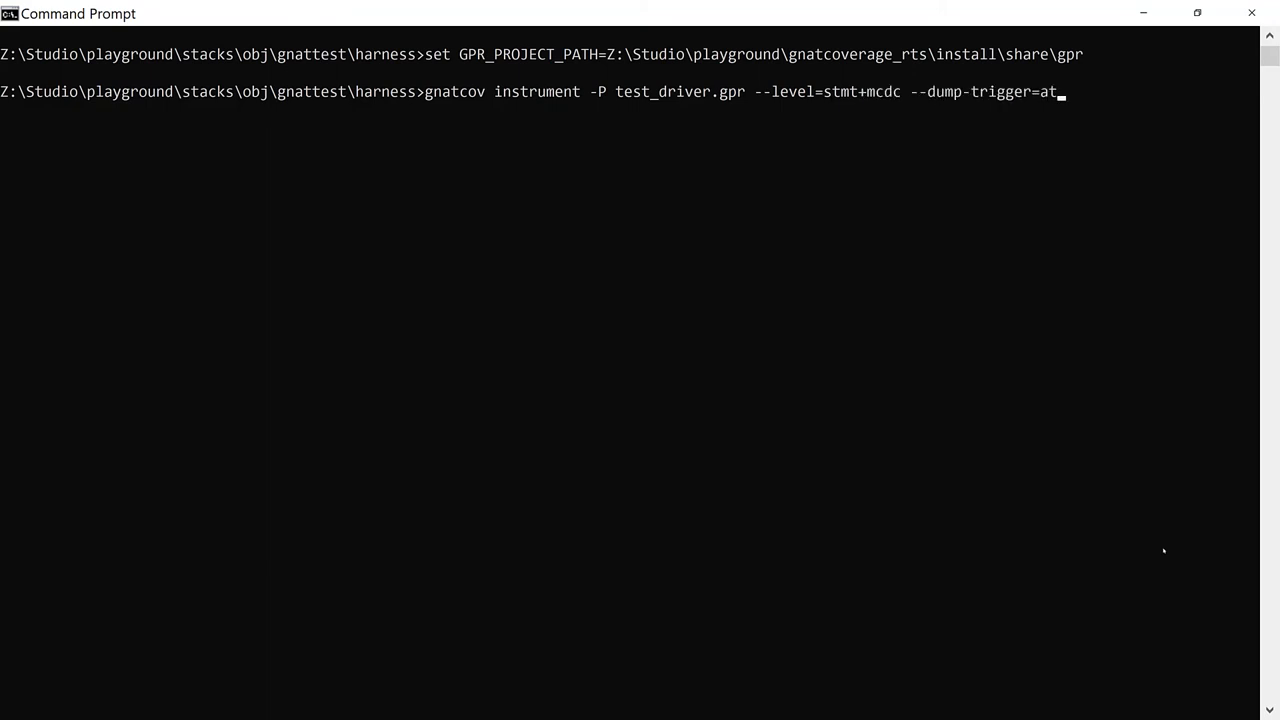
pyautogui.write('exit')
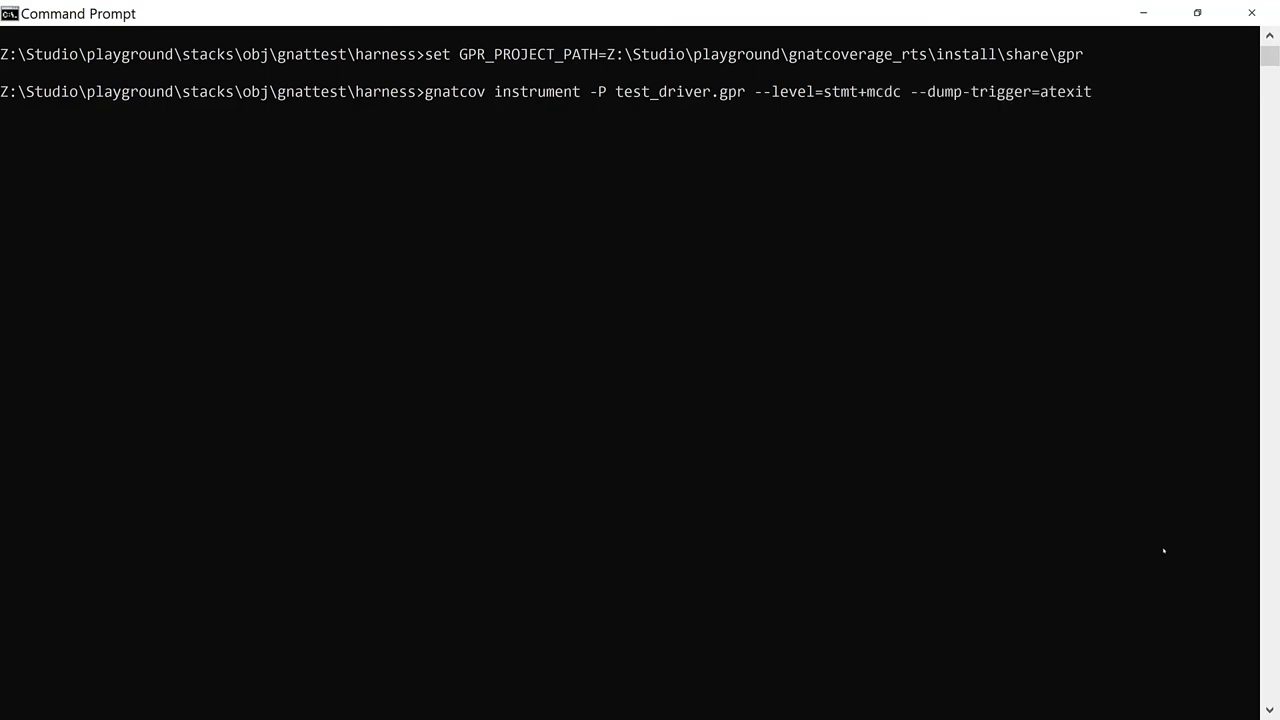
pyautogui.write('dir ..\\..\\')
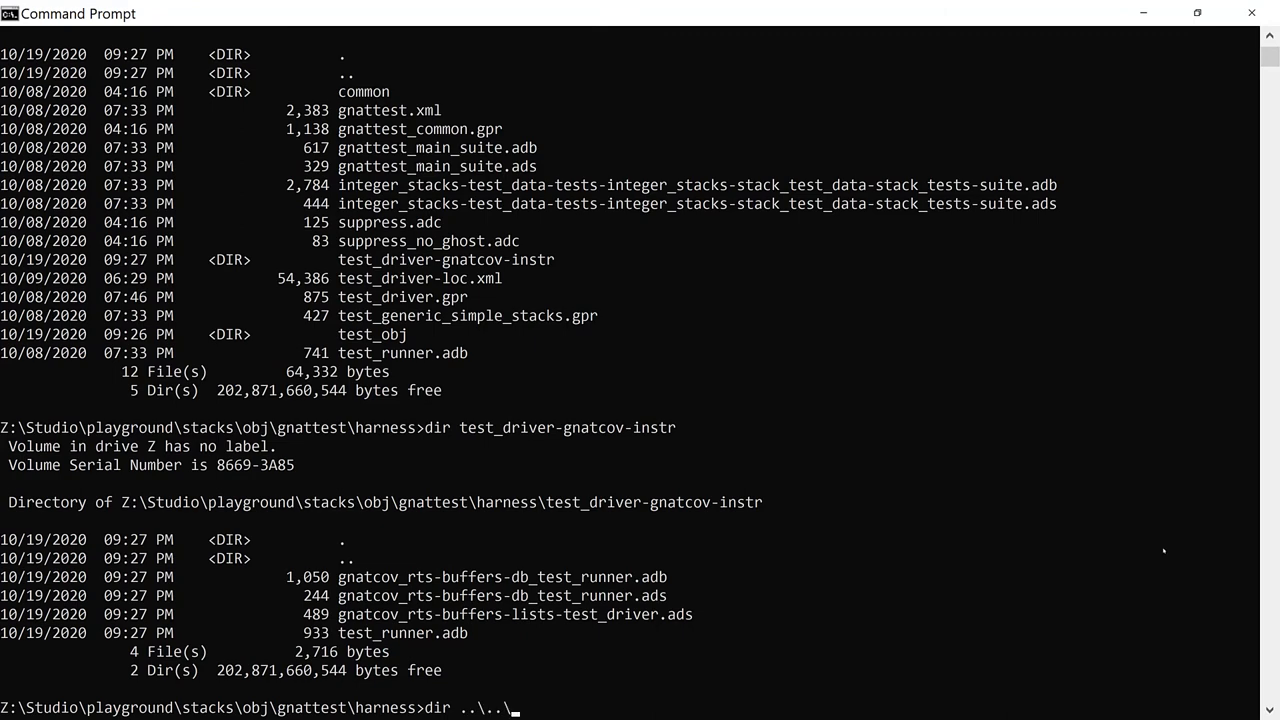
# - List the generic_simple_stacks-gnatcov-instr folder of instrumented sources
pyautogui.write('generic_simple_stacks-gnatcov-instr')
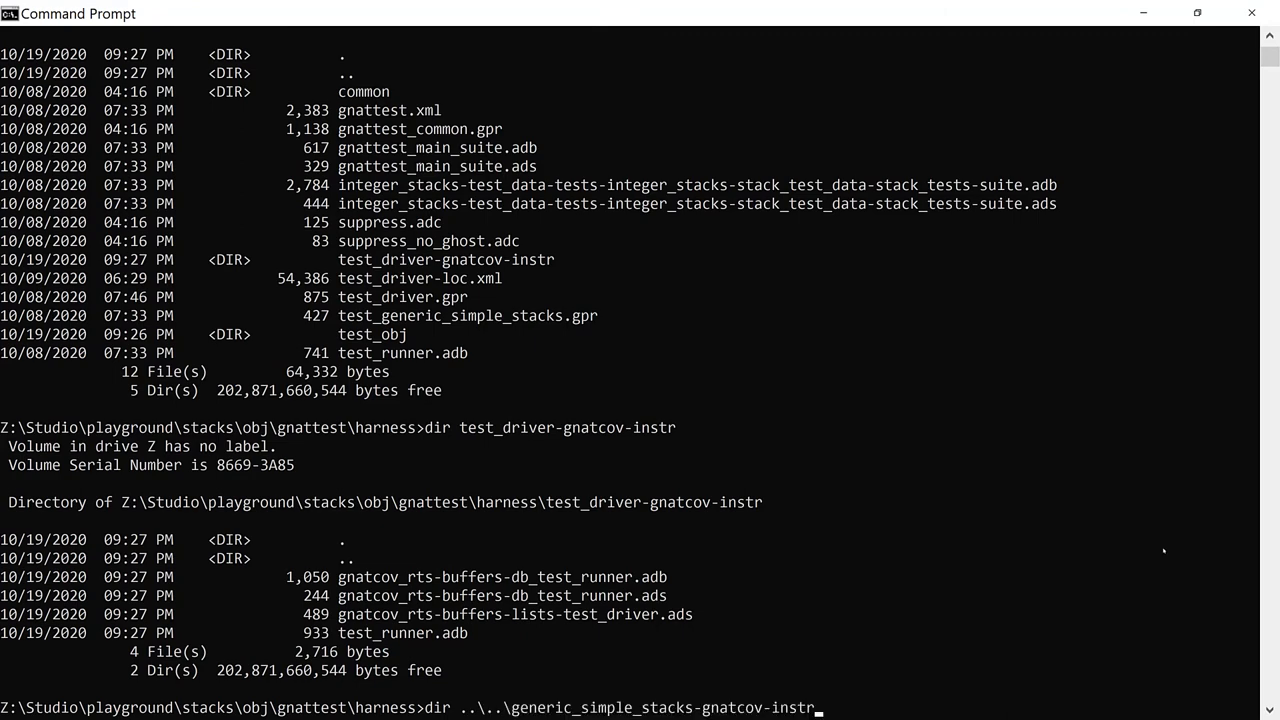
pyautogui.press('enter')
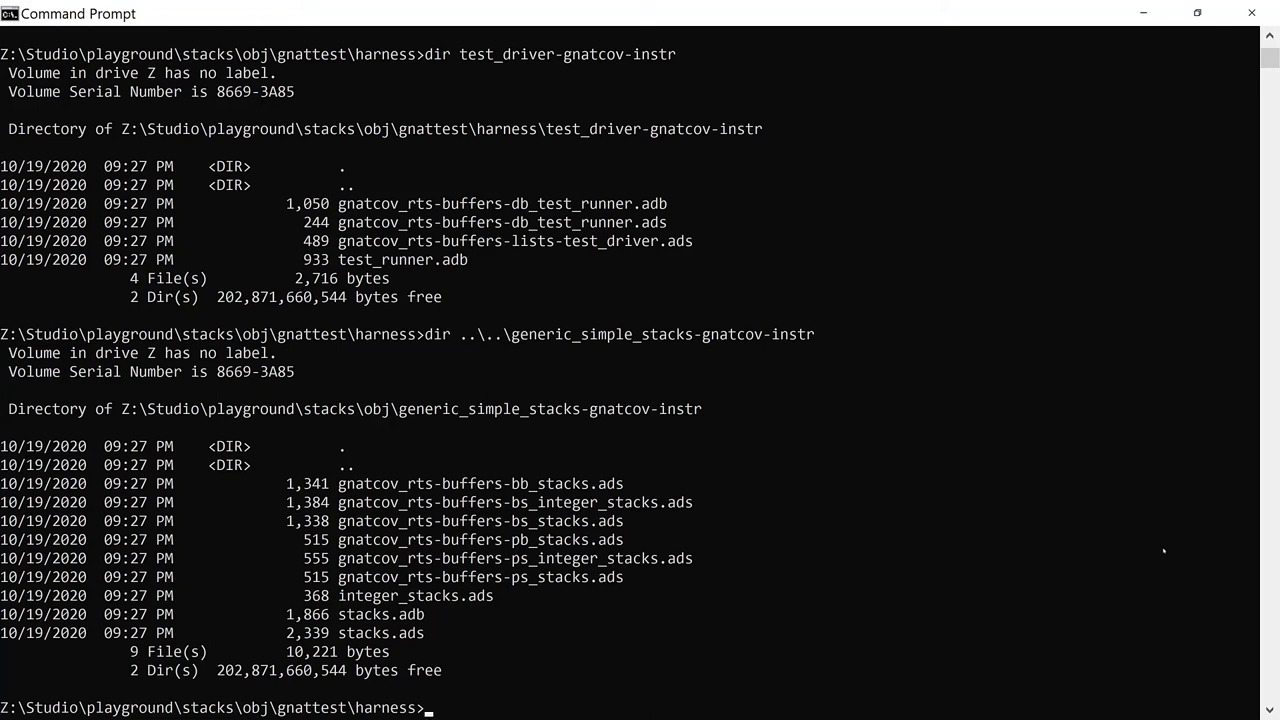
# - Run gprbuild -s -j16 on test_driver.gpr with src-subdirs gnatcov-instr and implicit-with gnatcov_rts_full.gpr
pyautogui.write('gprbuild -s -j1')
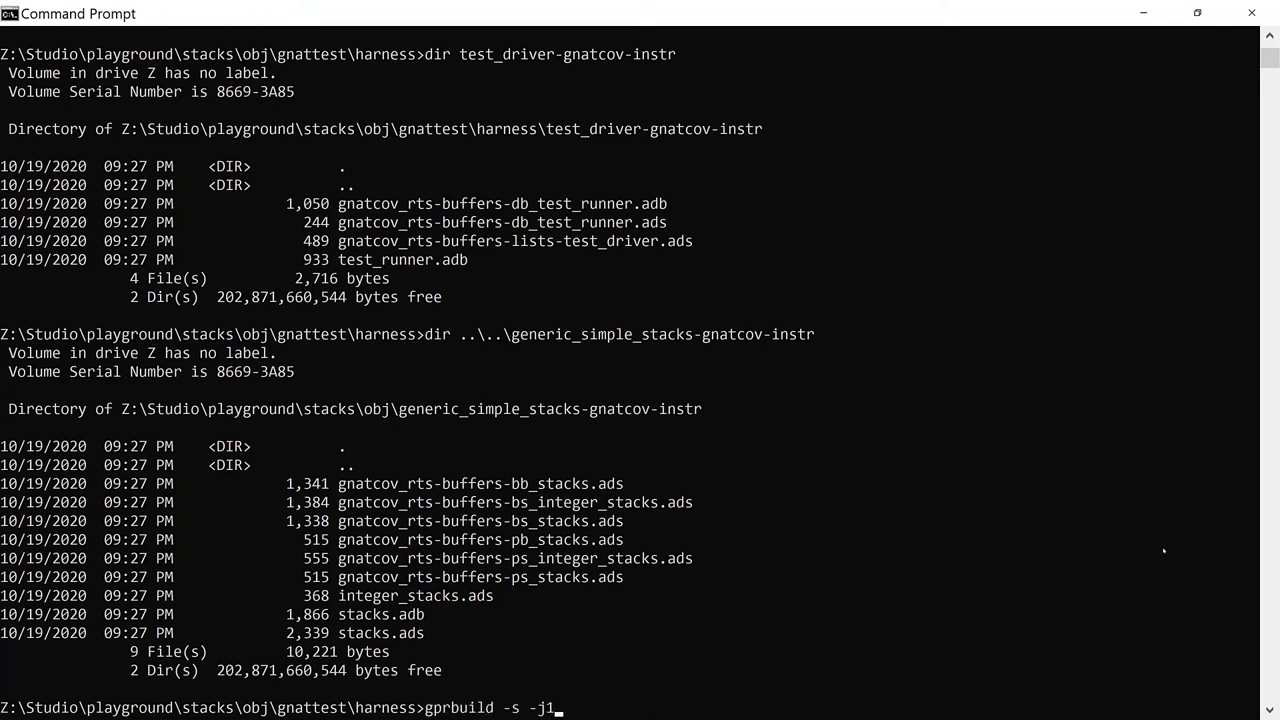
pyautogui.write('6 -P testd')
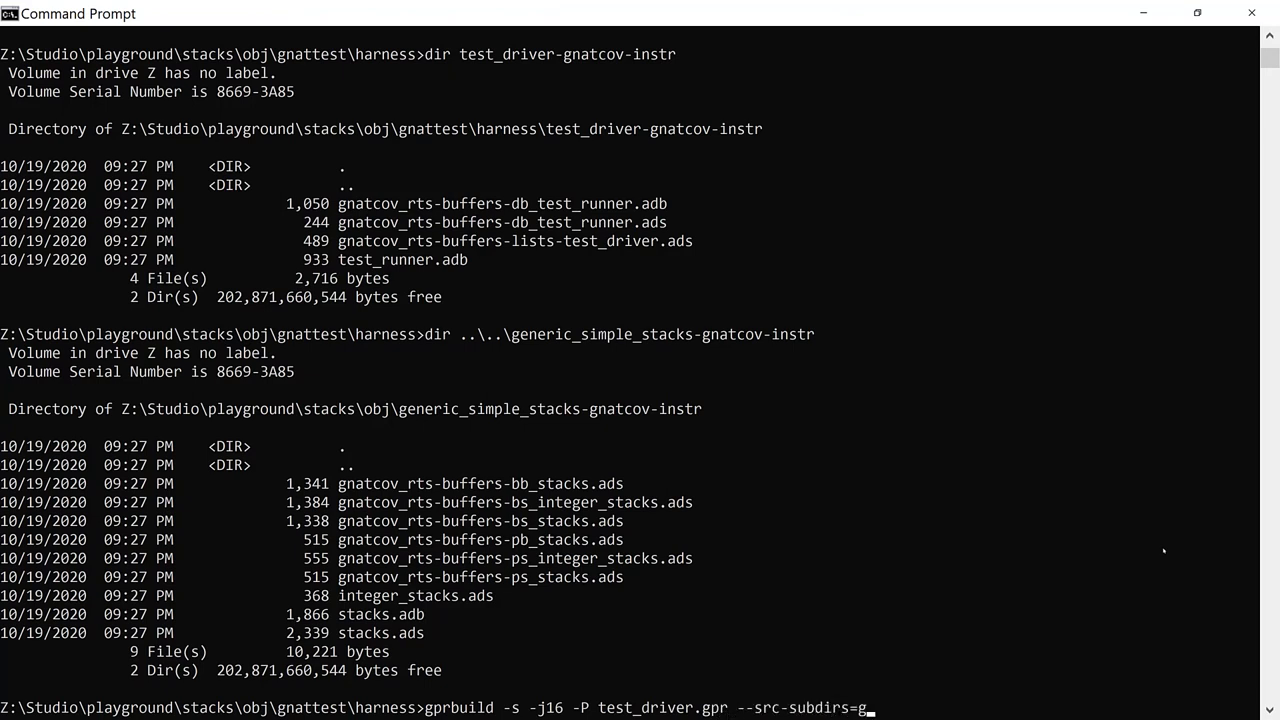
pyautogui.write('natcov-instr')
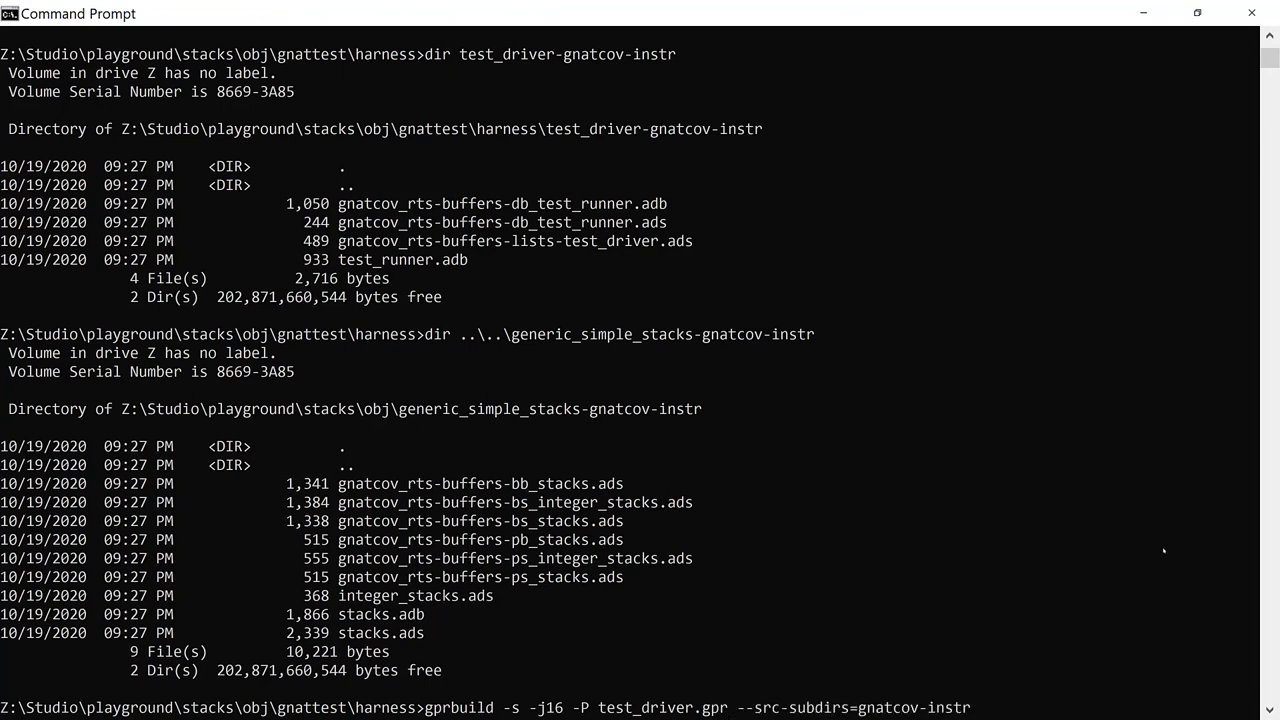
pyautogui.write('--implicit-with=gnatcov_rts_full.gpr')
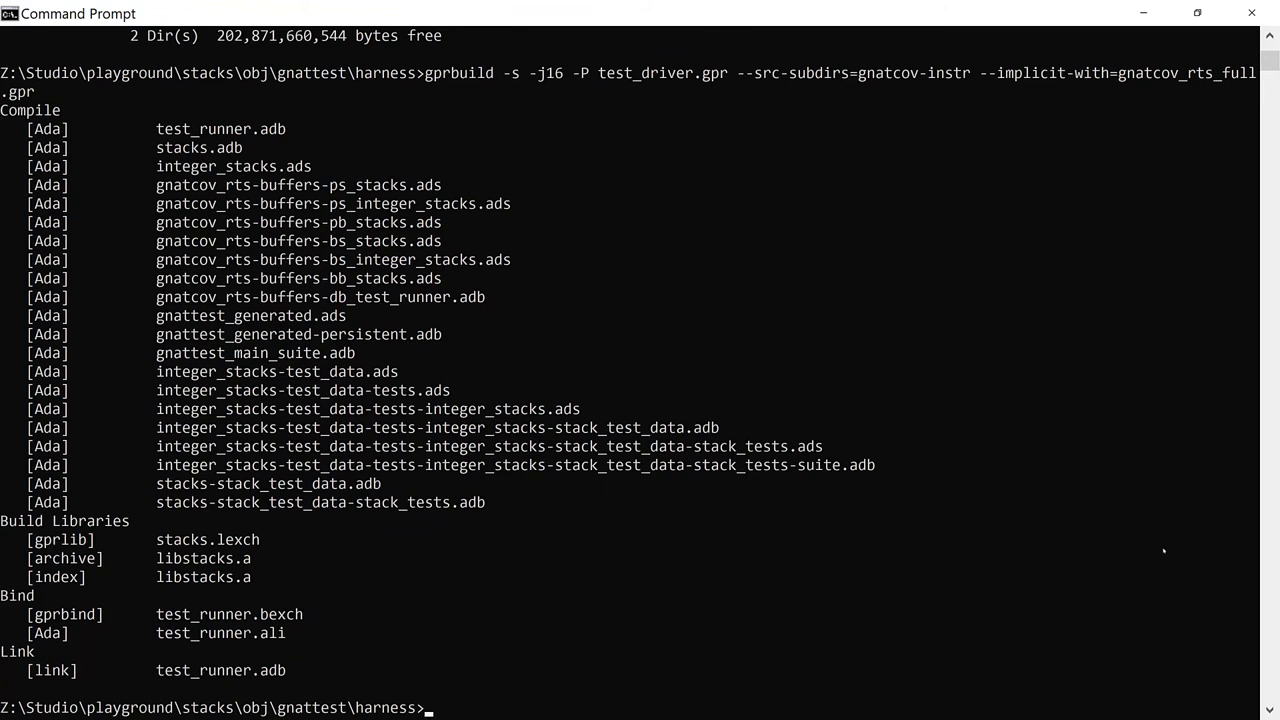
pyautogui.write('test_runner.exe')
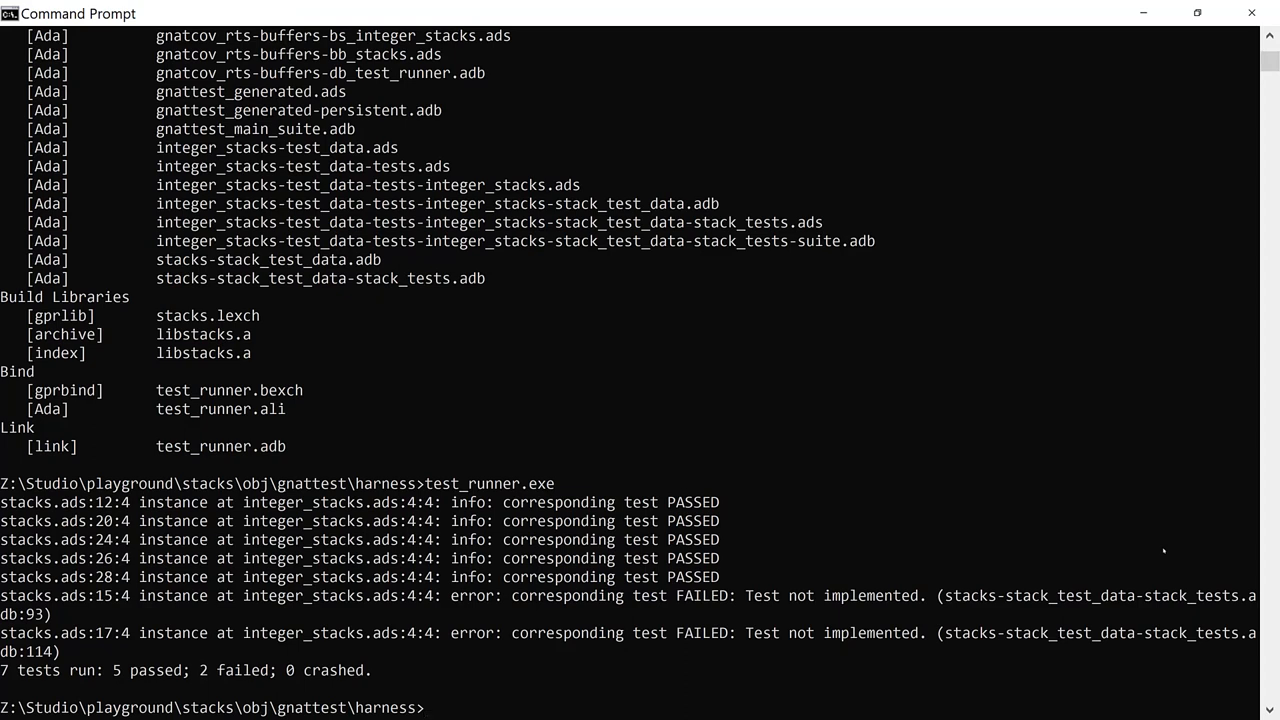
# - Begin the gnatcov coverage command after the 5-passed, 2-failed test_runner run
pyautogui.write('gnatcov coverag')
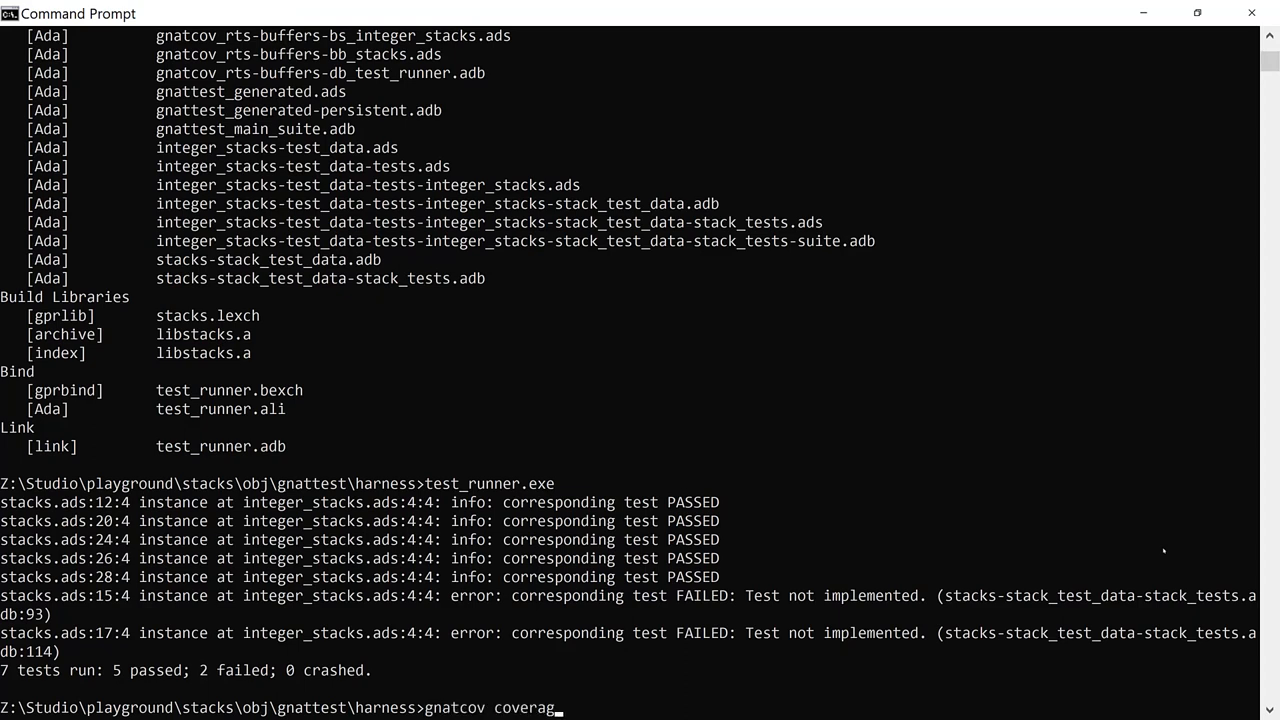
# - Generate stmt+mcdc xcov coverage reports from test_runner.exe.srctrace using test_driver.gpr
pyautogui.write('-P')
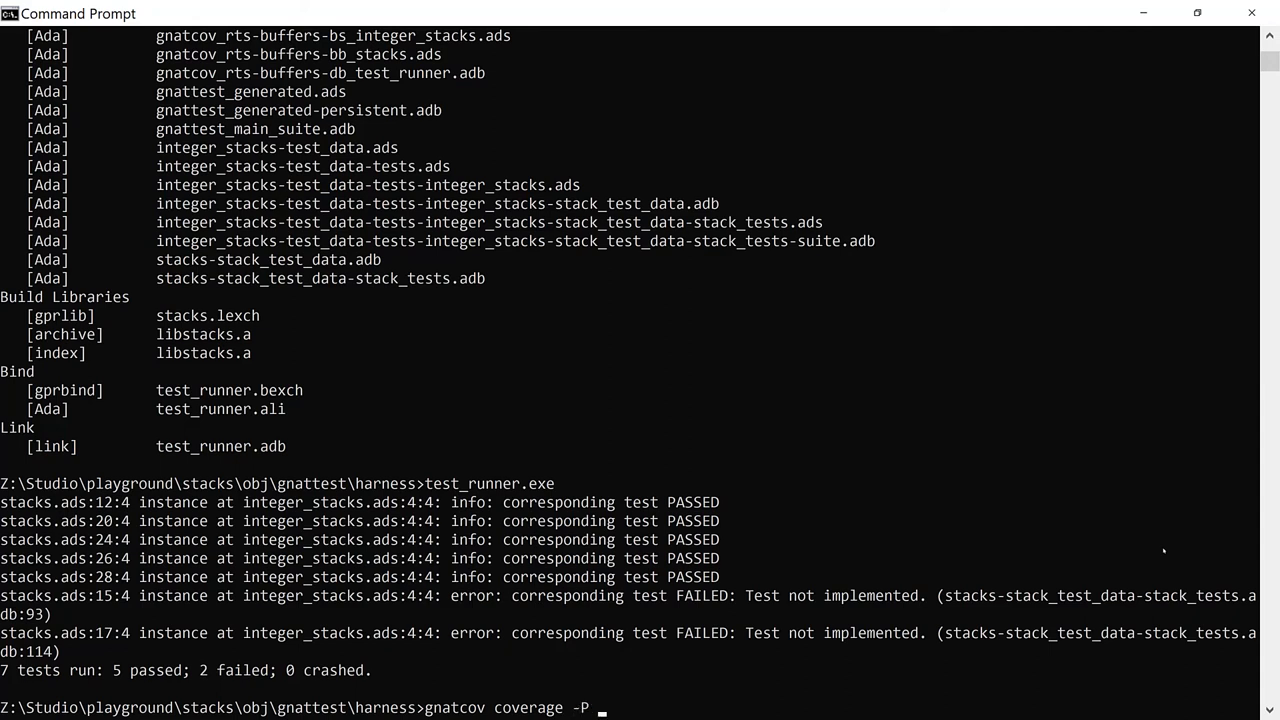
pyautogui.write('test_driver.gpr')
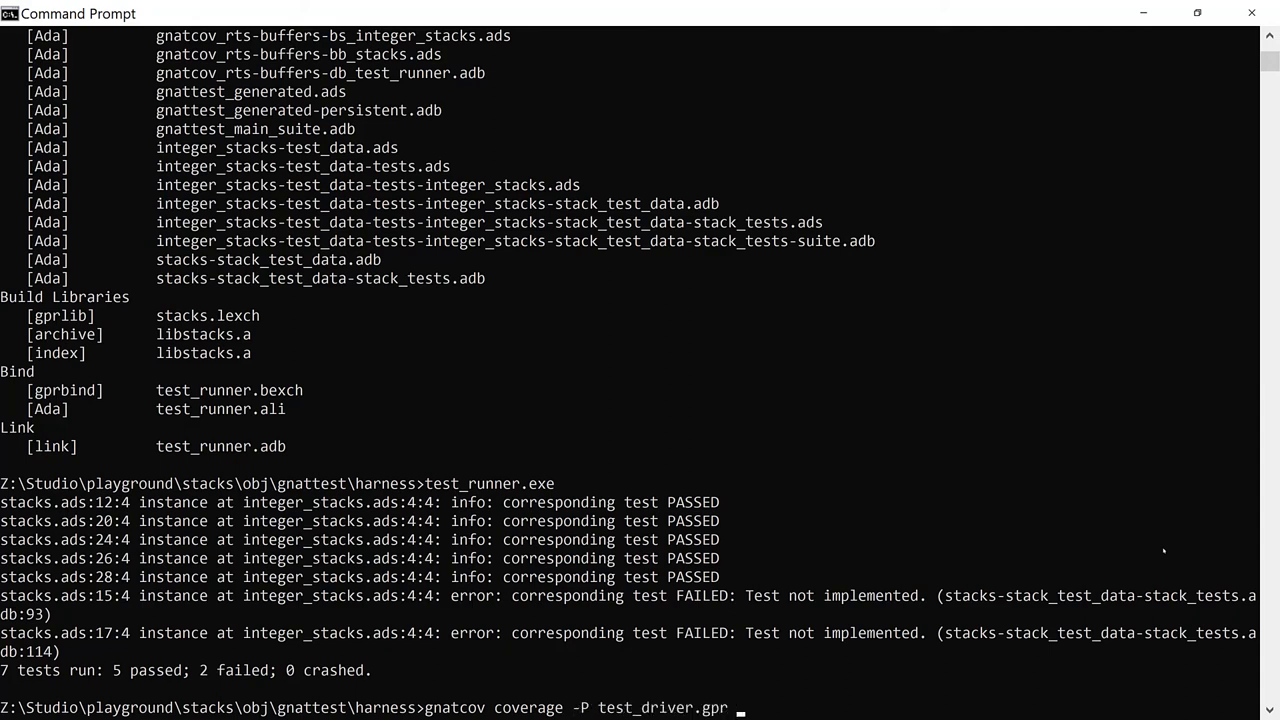
pyautogui.write('--level=stmt+mcdc')
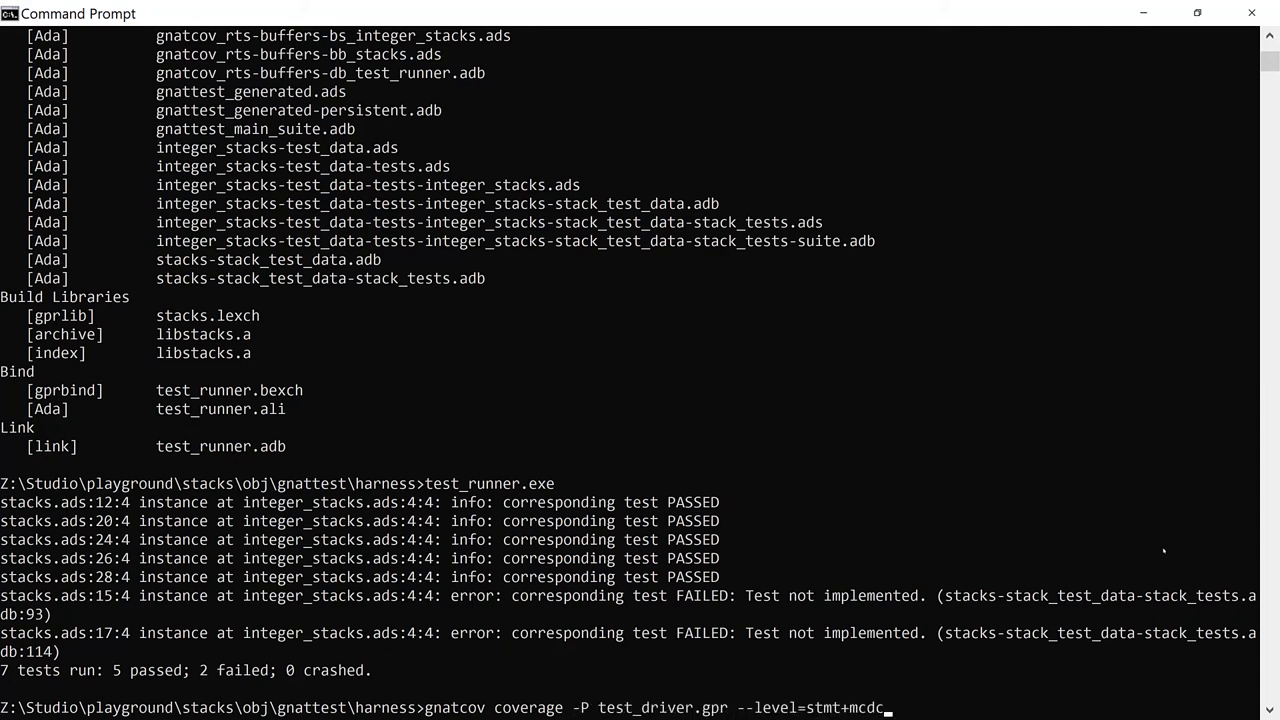
pyautogui.write('--annotate=xcov t')
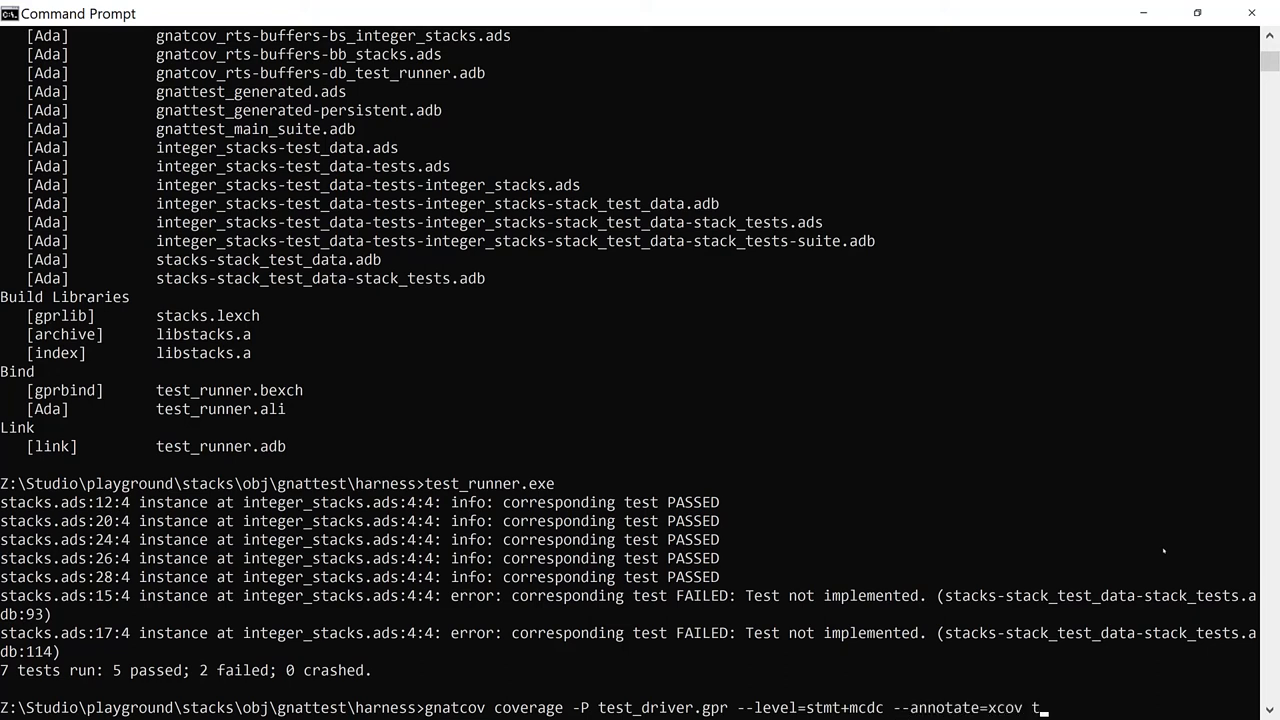
pyautogui.write('est_runner.exe.srctrac')
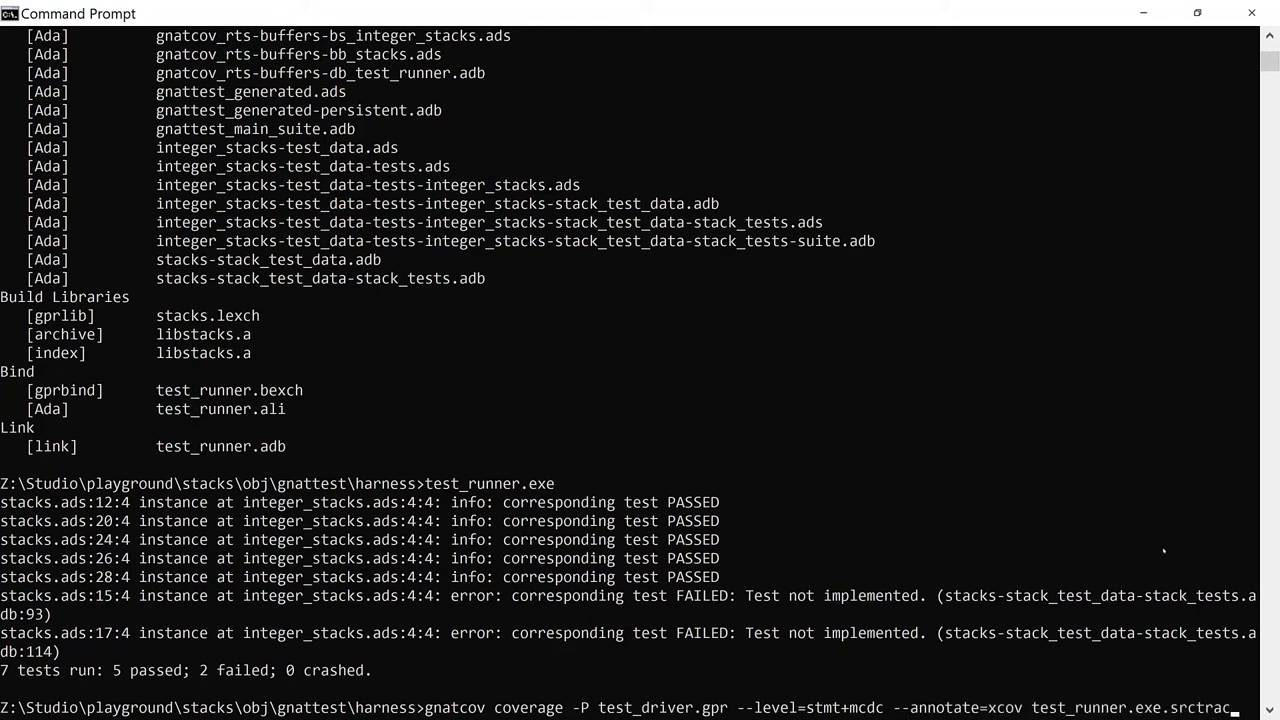
pyautogui.press('Return')
pyautogui.write('type')
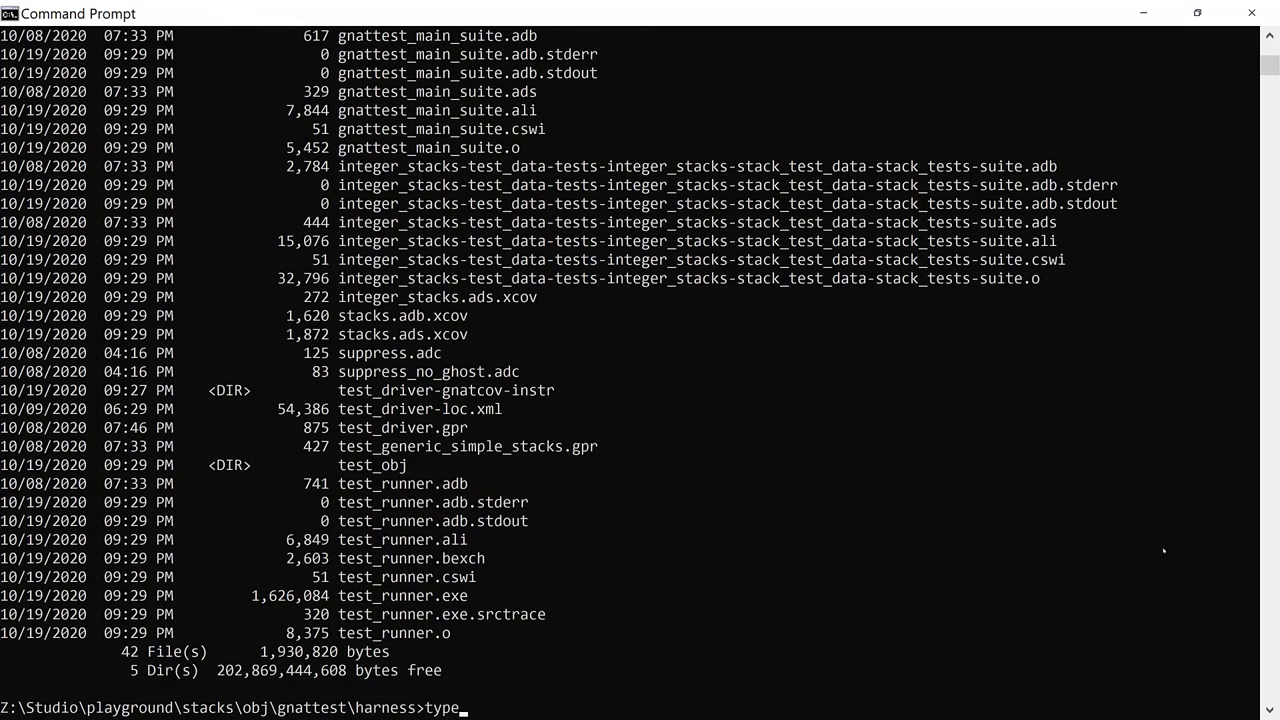
# - Begin displaying the stacks.adb.xcov report with the type command
pyautogui.write('stacks.adb.xcov')
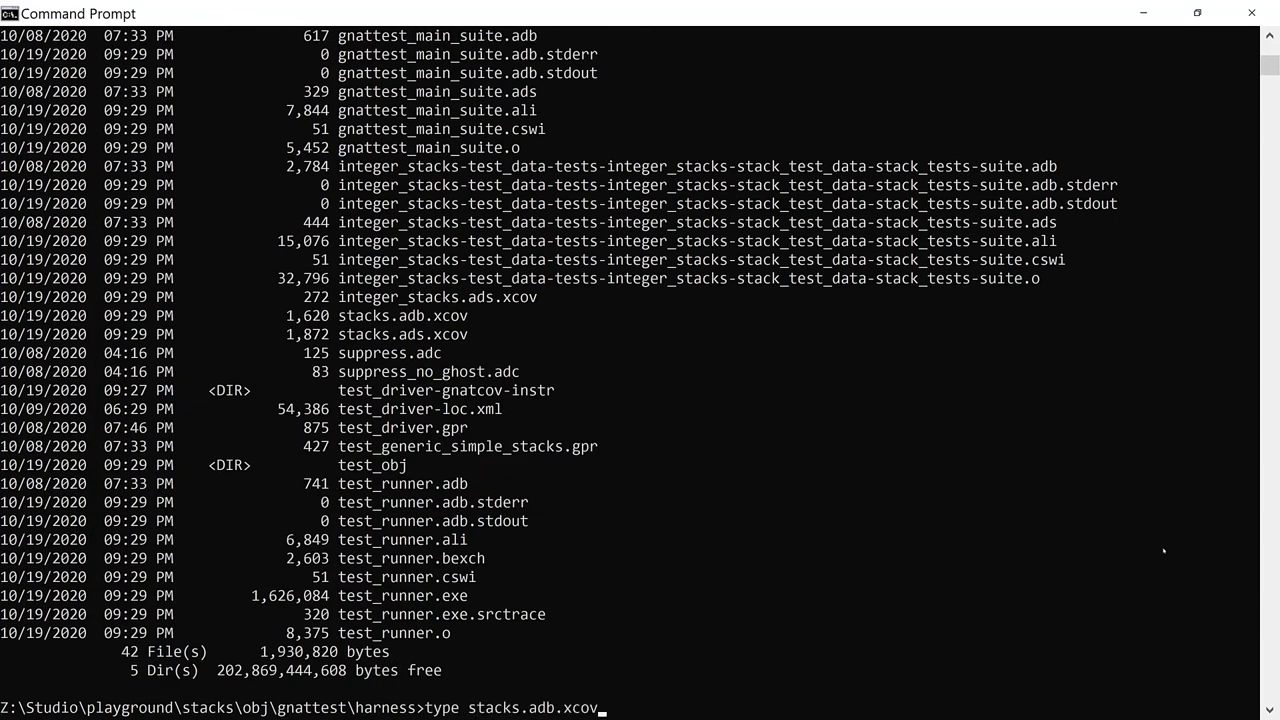